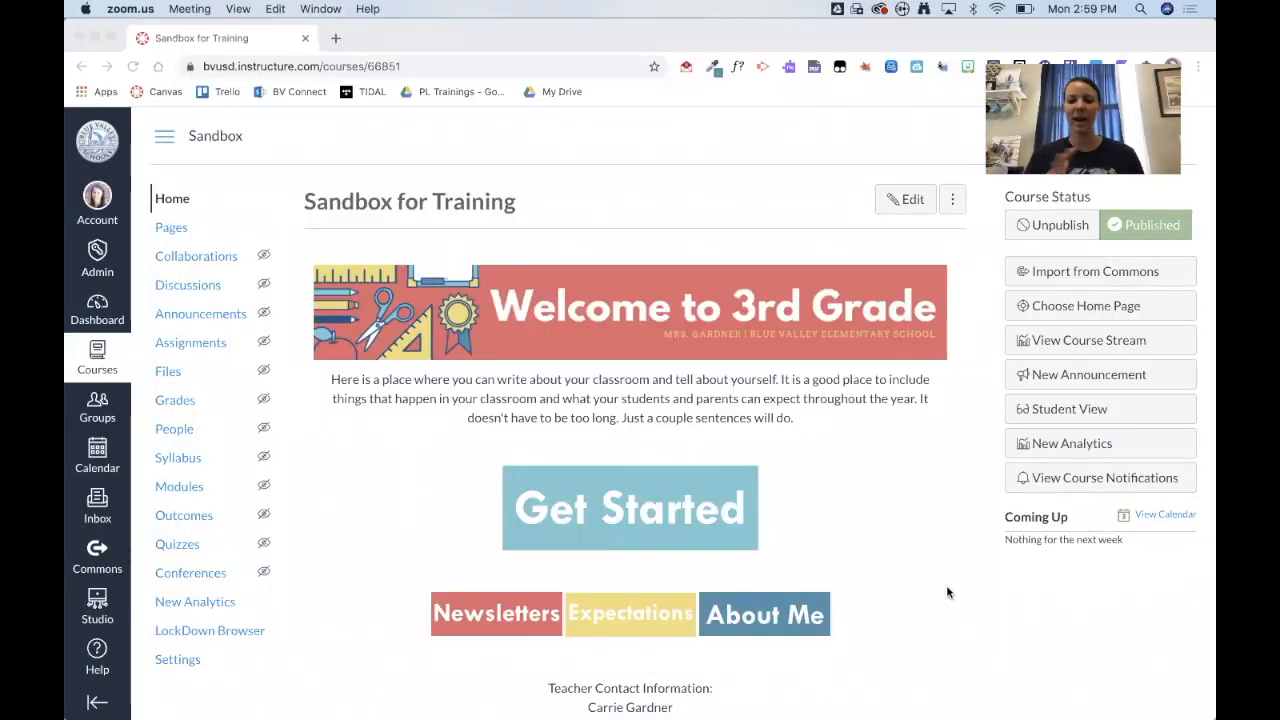
{"action": "mouse_move", "coordinate": [816, 504]}
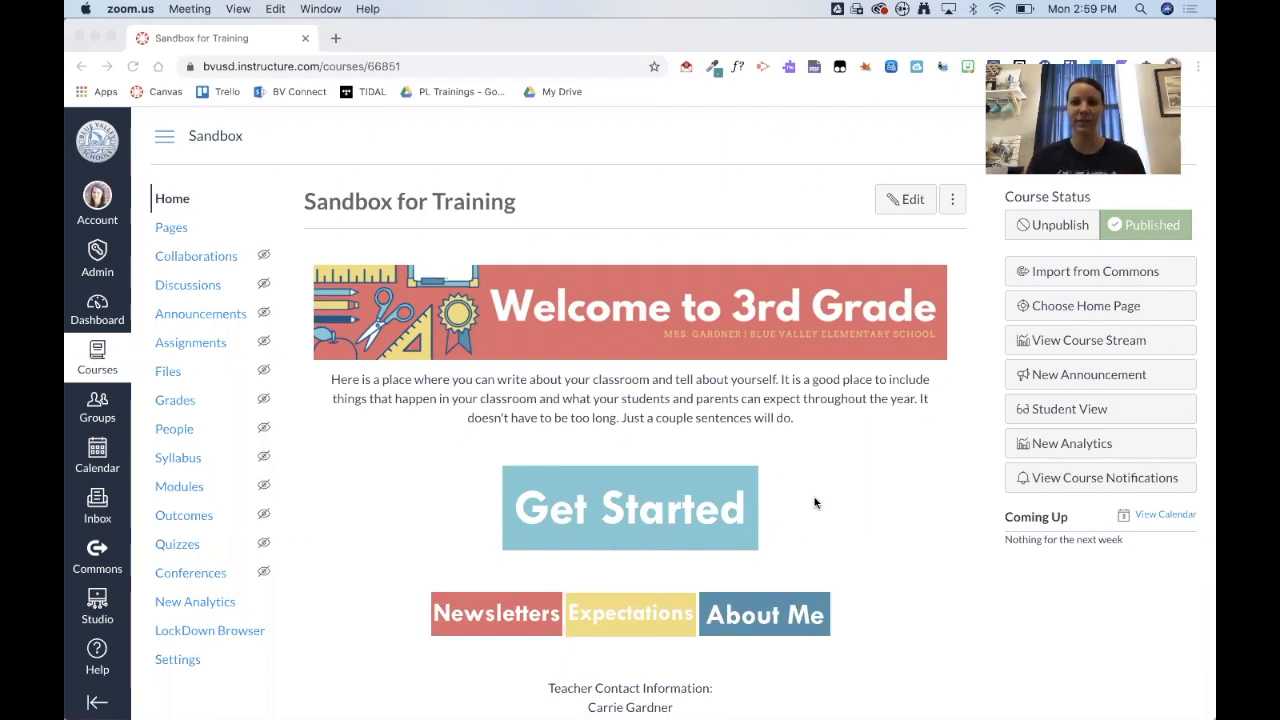
{"action": "mouse_move", "coordinate": [774, 530]}
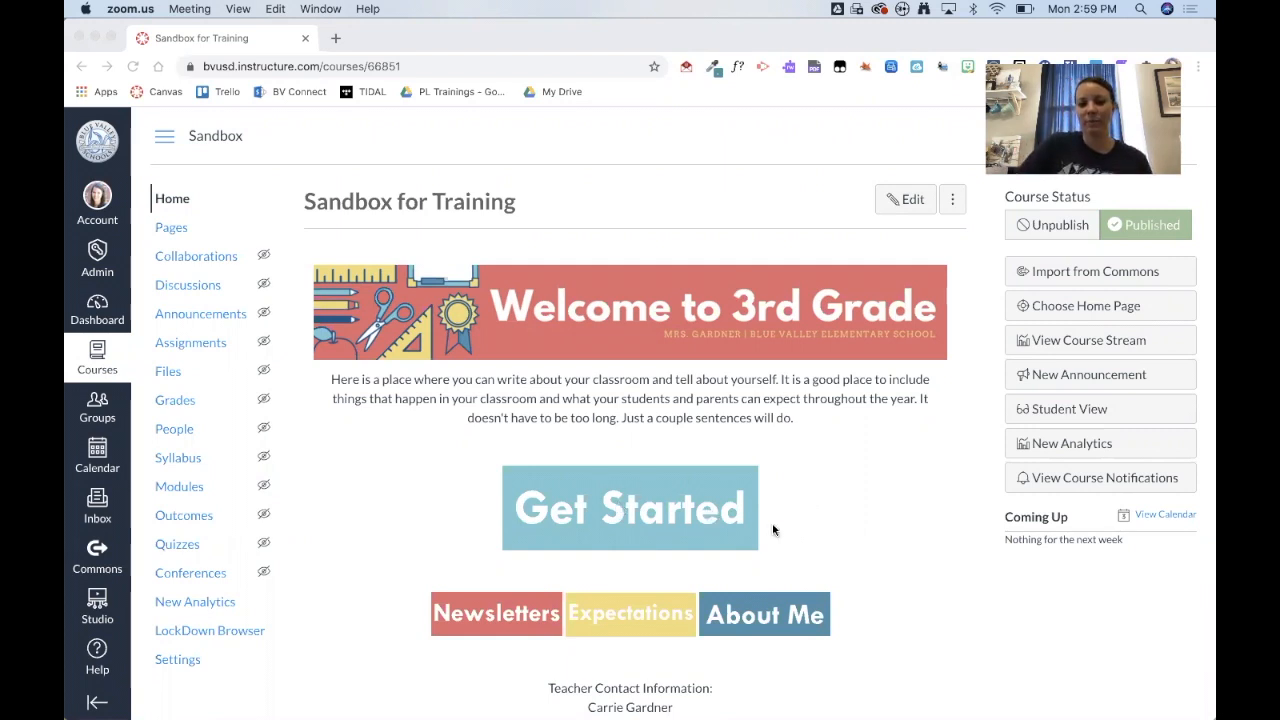
{"action": "mouse_move", "coordinate": [674, 512]}
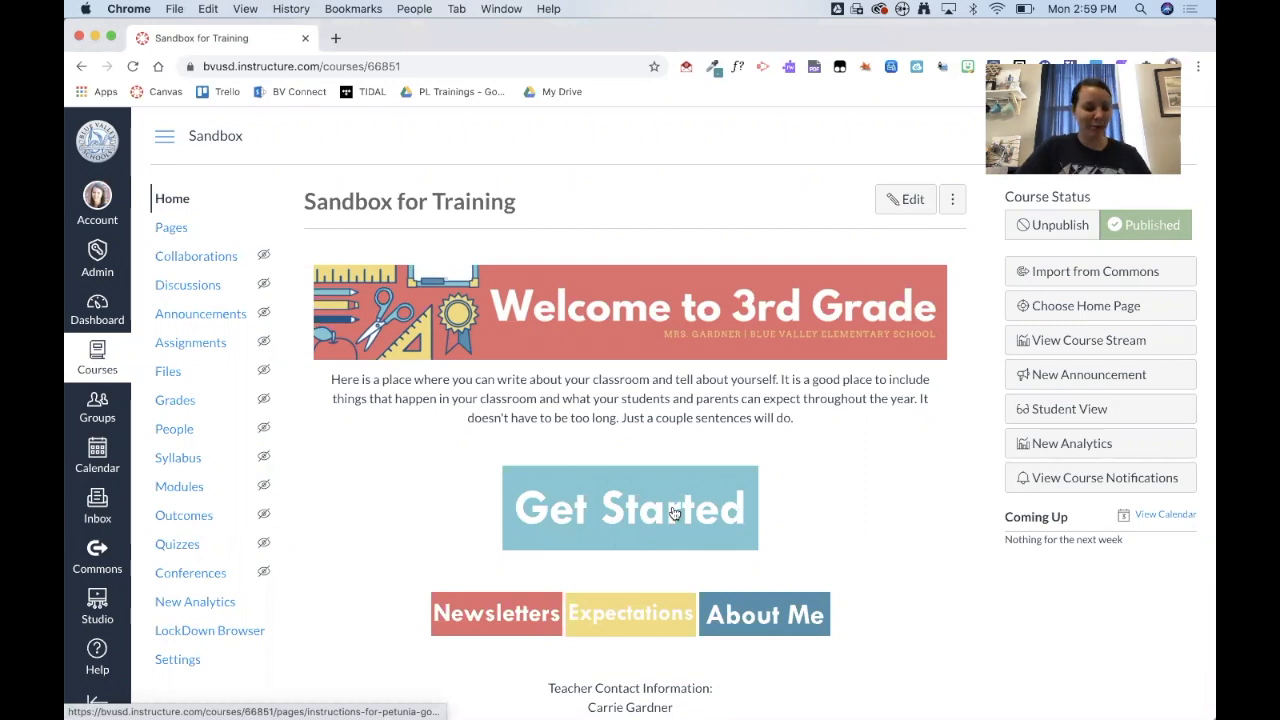
Open the Instructions for Petunia Goose page from the Get Started banner
{"action": "left_click", "coordinate": [630, 508]}
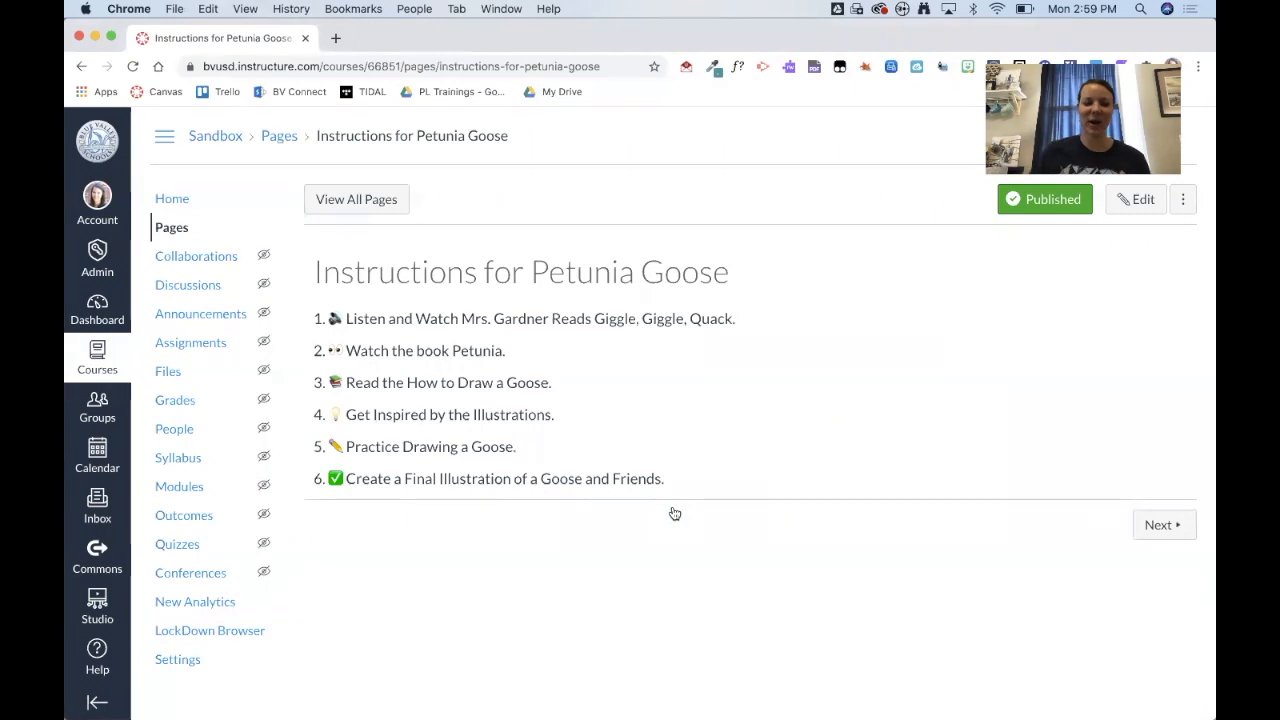
{"action": "mouse_move", "coordinate": [332, 340]}
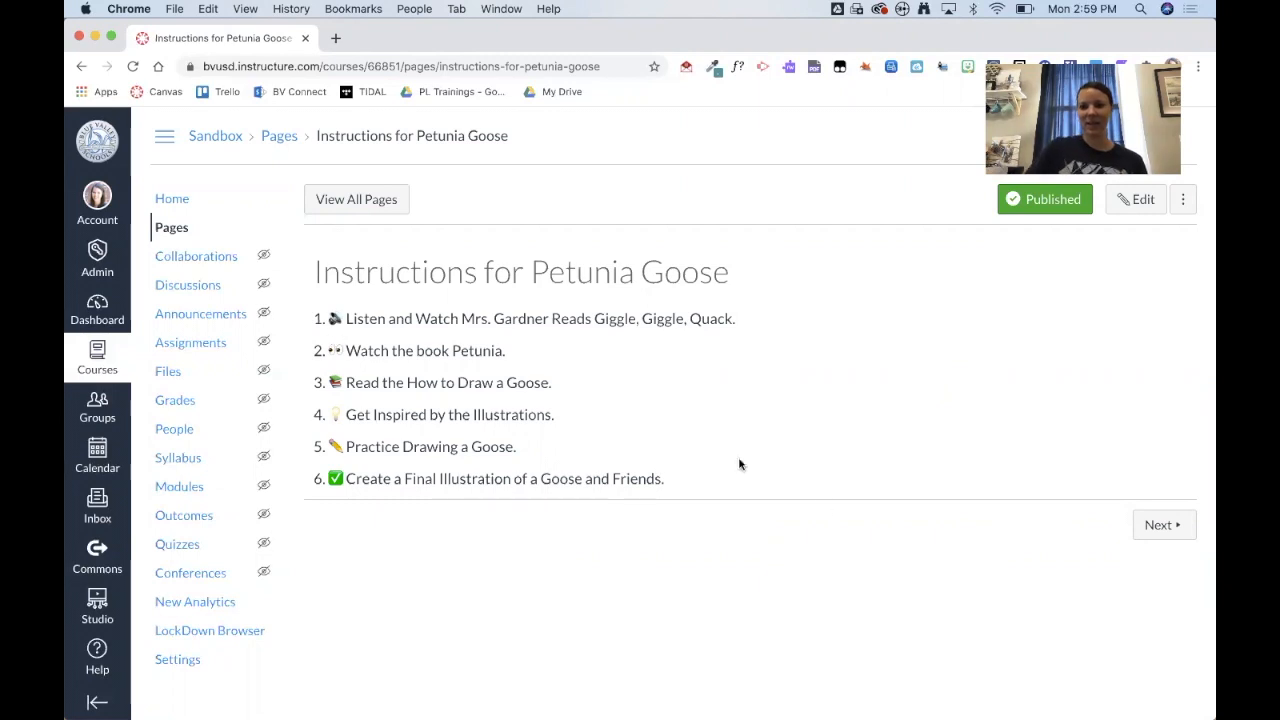
Step through Listen and Watch and Watch - Petunia to the Read - How to Draw a Goose page
{"action": "left_click", "coordinate": [1162, 524]}
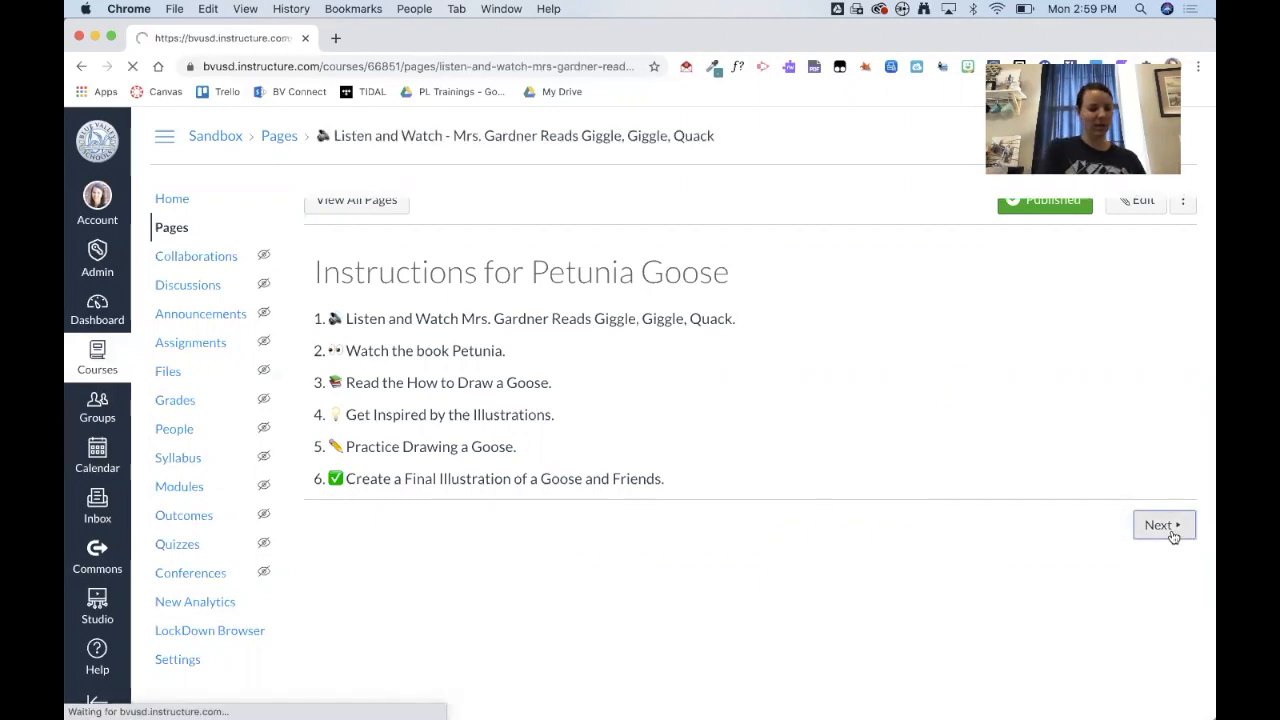
{"action": "left_click", "coordinate": [1162, 524]}
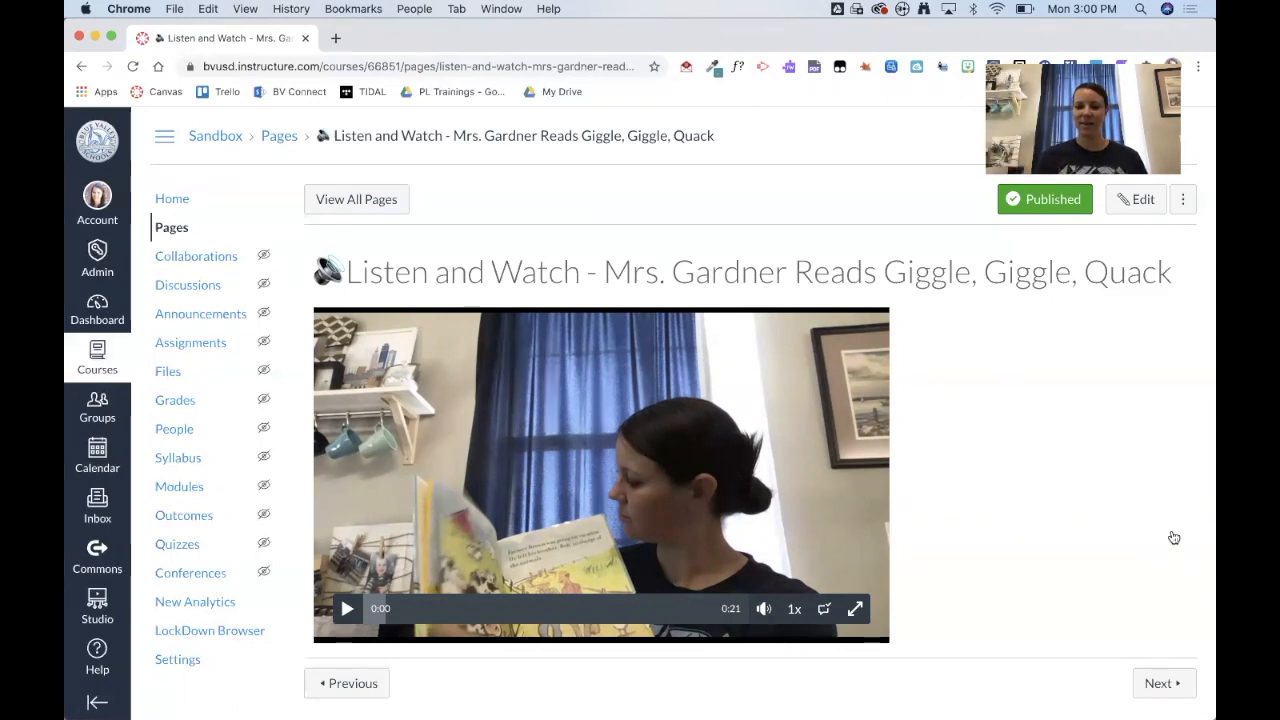
{"action": "left_click", "coordinate": [1160, 684]}
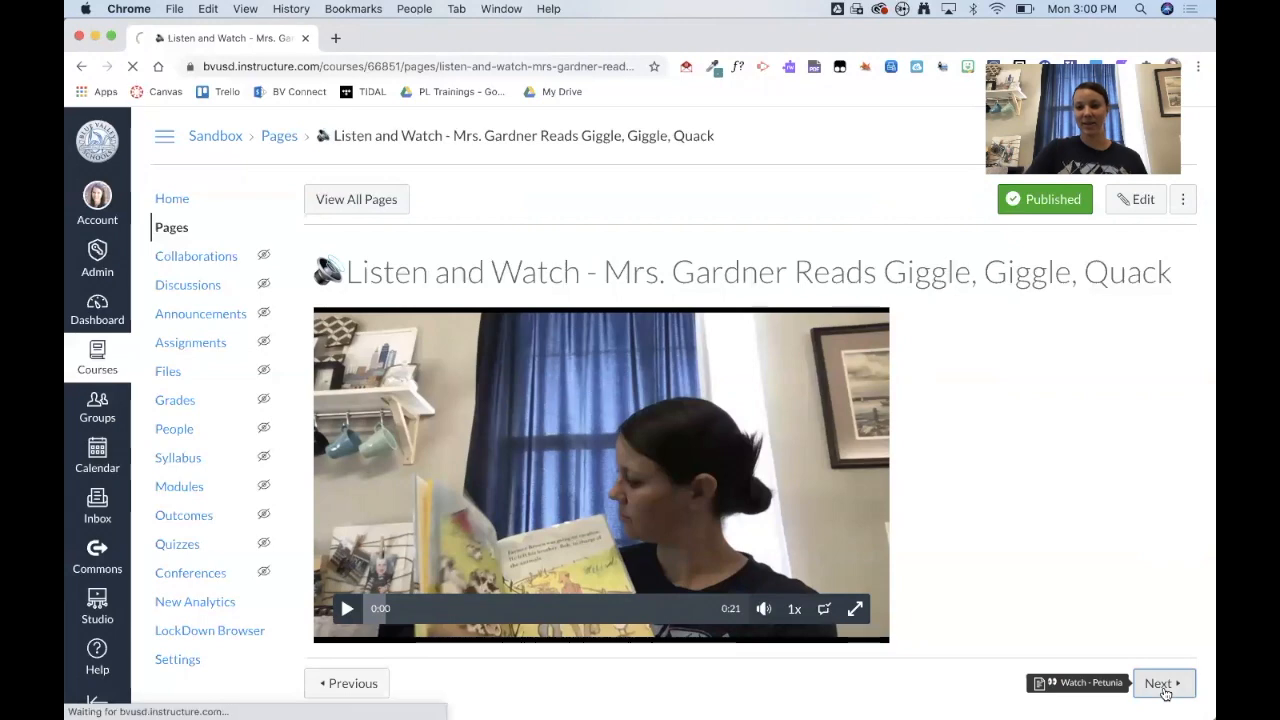
{"action": "left_click", "coordinate": [1160, 684]}
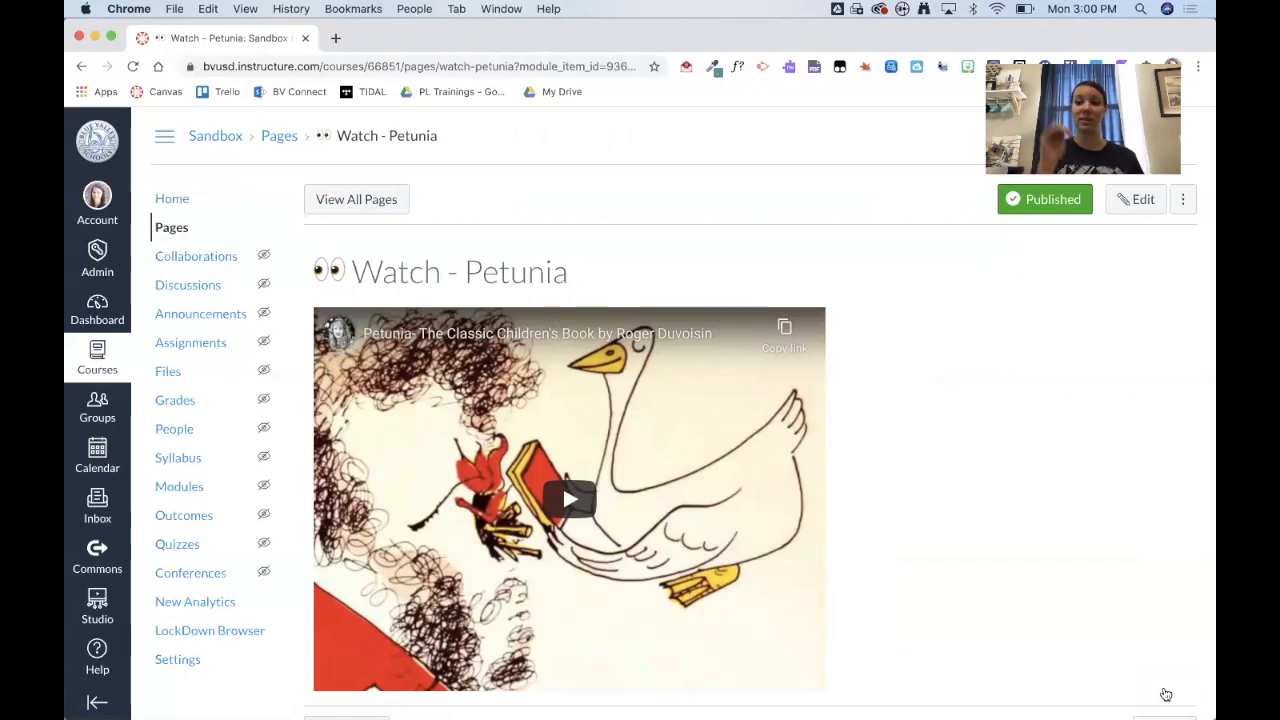
{"action": "scroll", "scroll_direction": "down", "scroll_amount": 3}
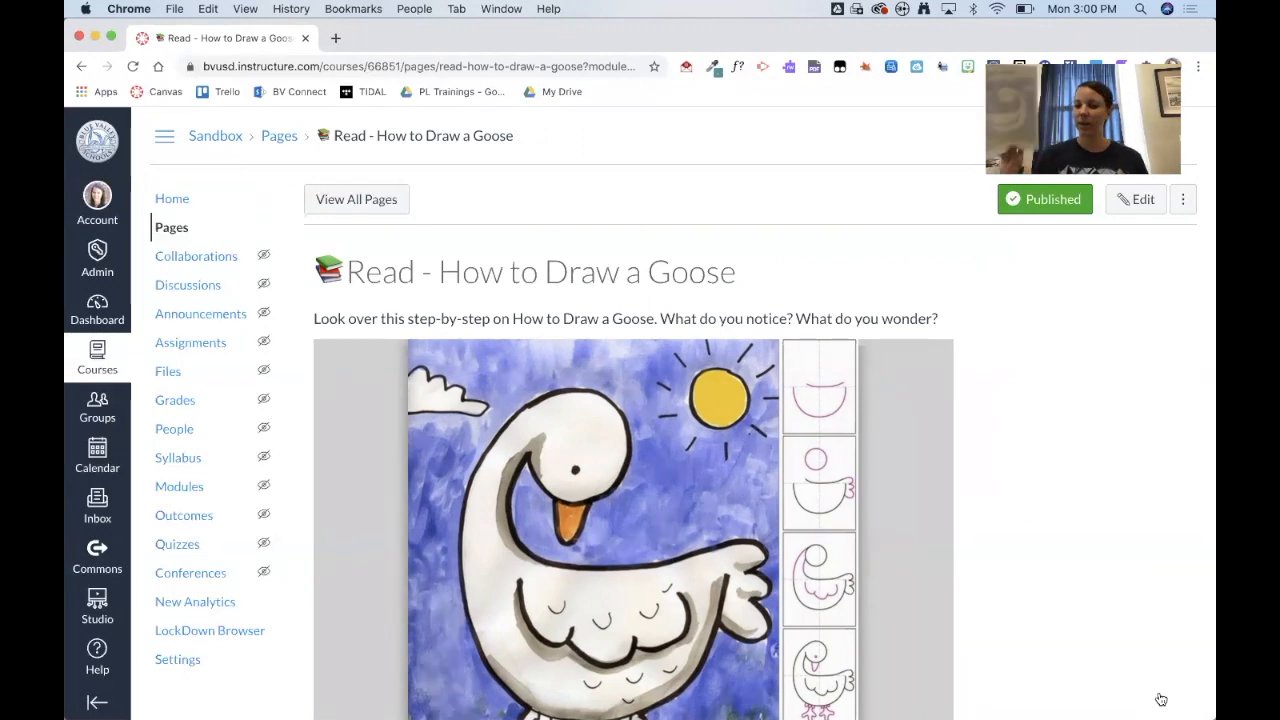
{"action": "scroll", "scroll_direction": "down", "scroll_amount": 3}
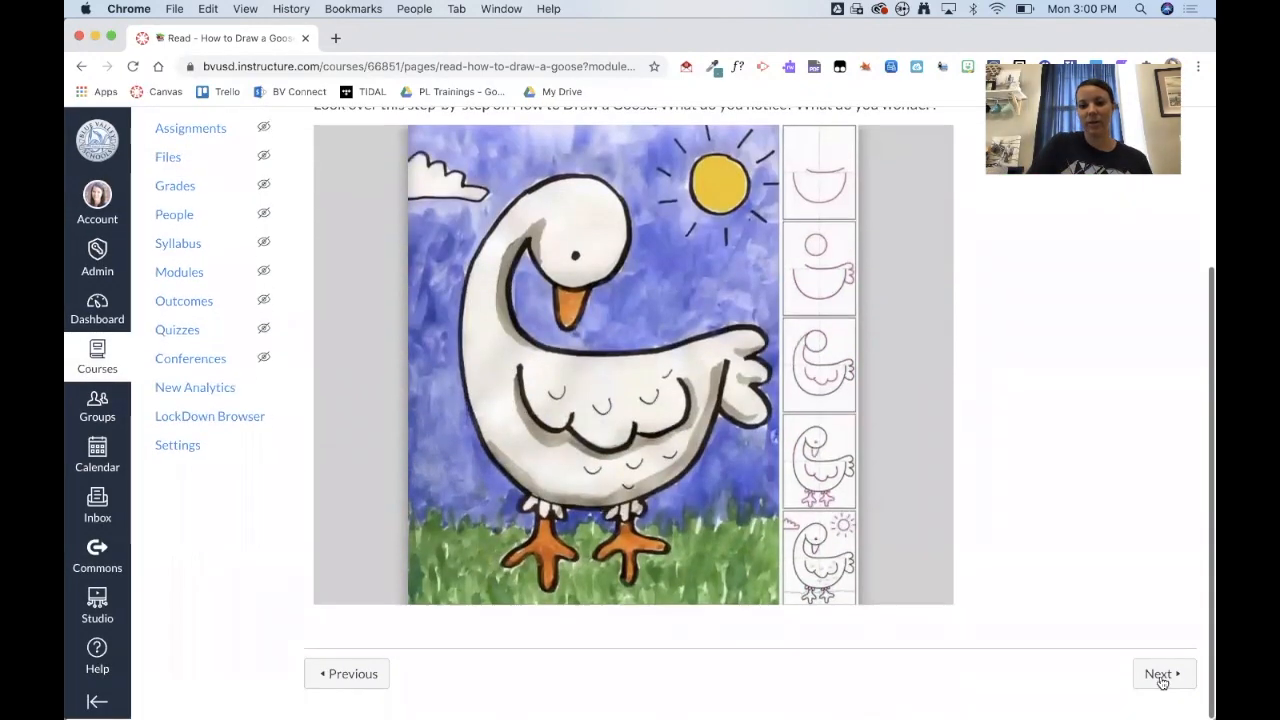
Advance to the Get Inspired - Illustrations from Book page and look through its illustrations
{"action": "left_click", "coordinate": [1158, 672]}
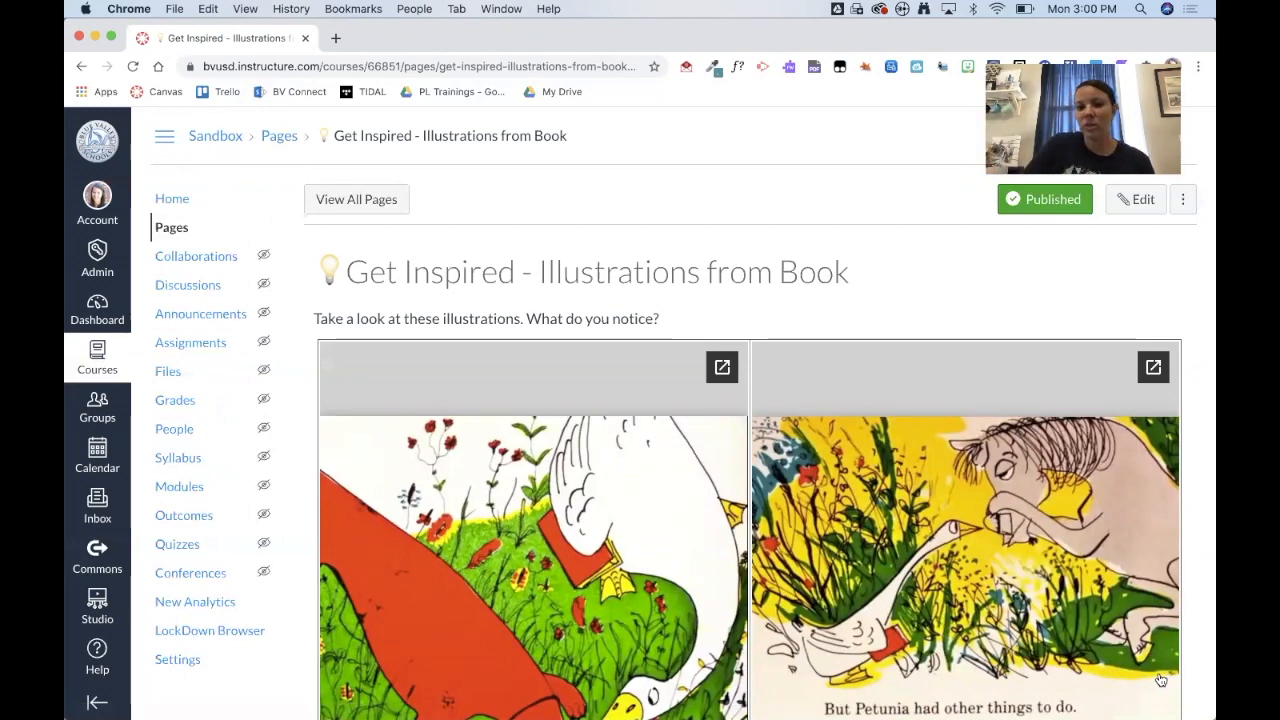
{"action": "scroll", "scroll_direction": "down", "scroll_amount": 3}
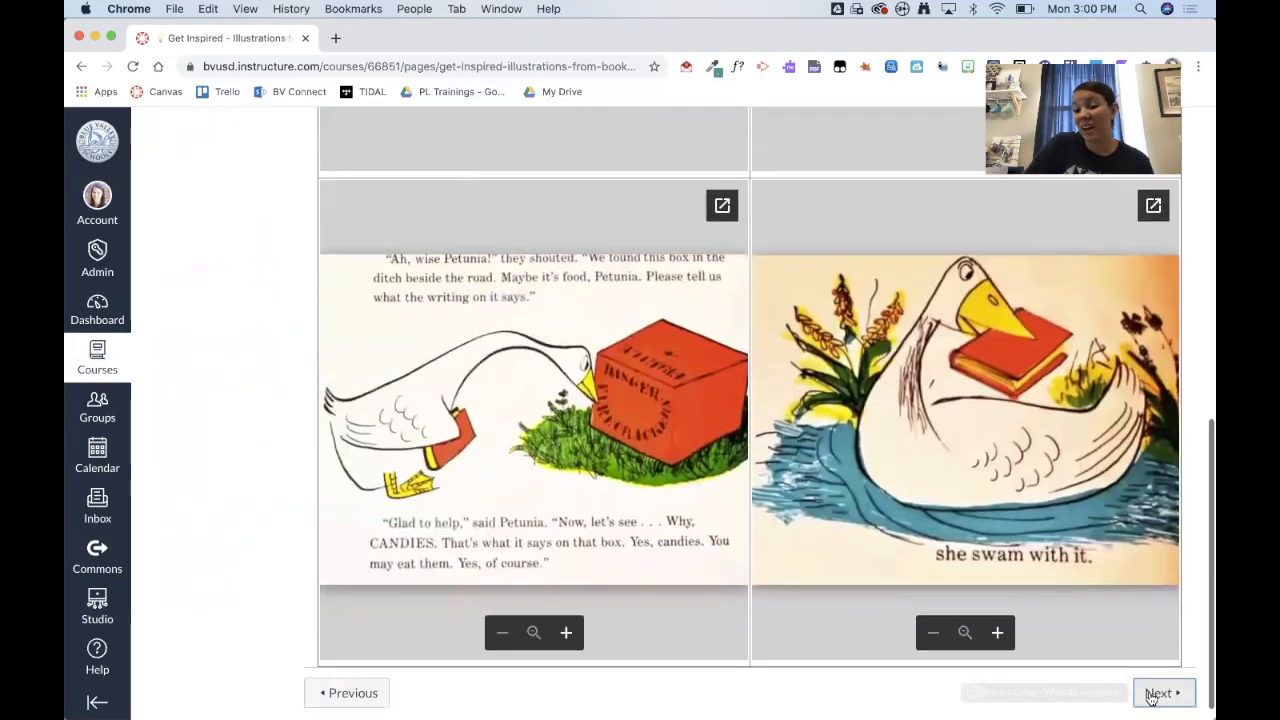
Open the What do you notice? discussion, review it down to the reply area, then continue
{"action": "left_click", "coordinate": [1160, 692]}
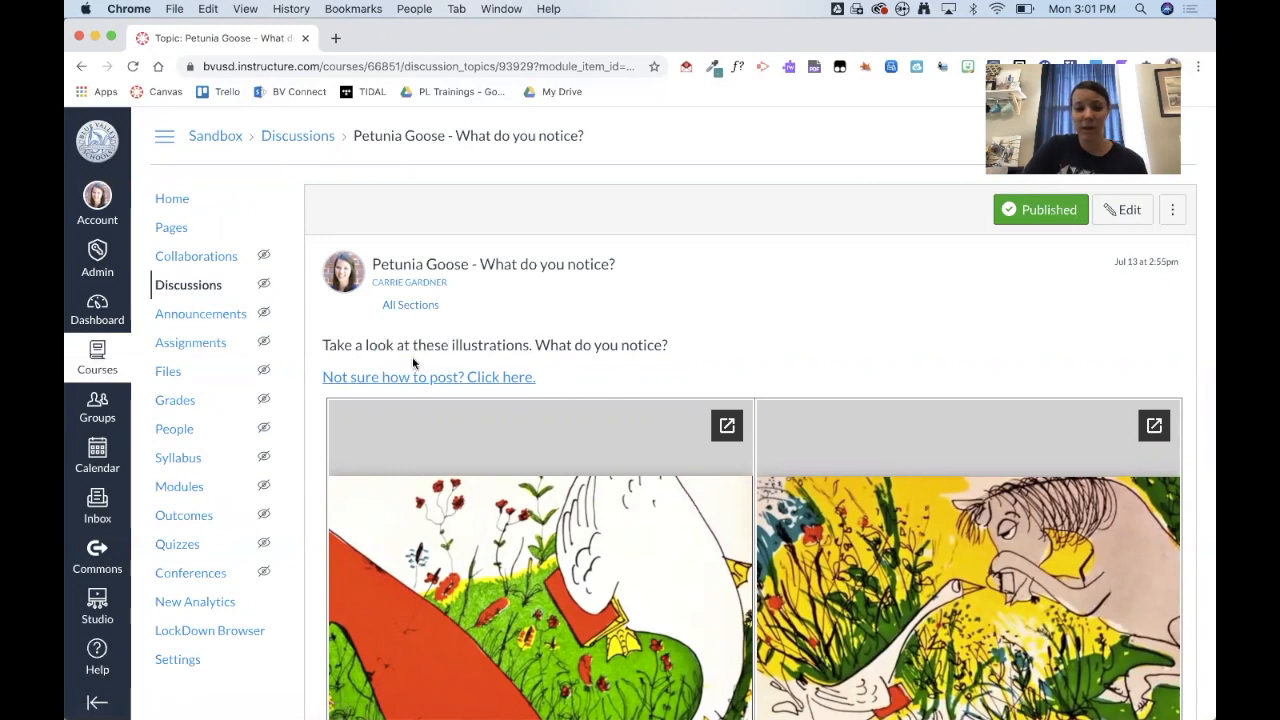
{"action": "mouse_move", "coordinate": [508, 376]}
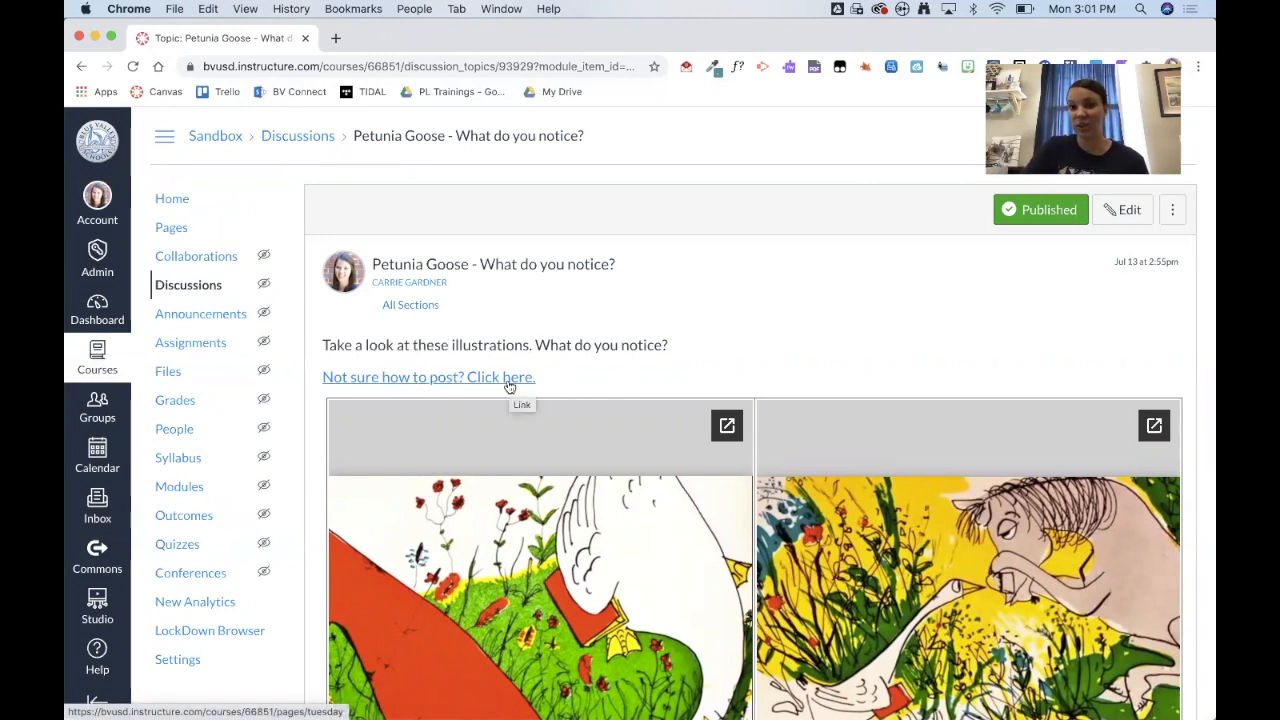
{"action": "scroll", "scroll_direction": "down", "scroll_amount": 3}
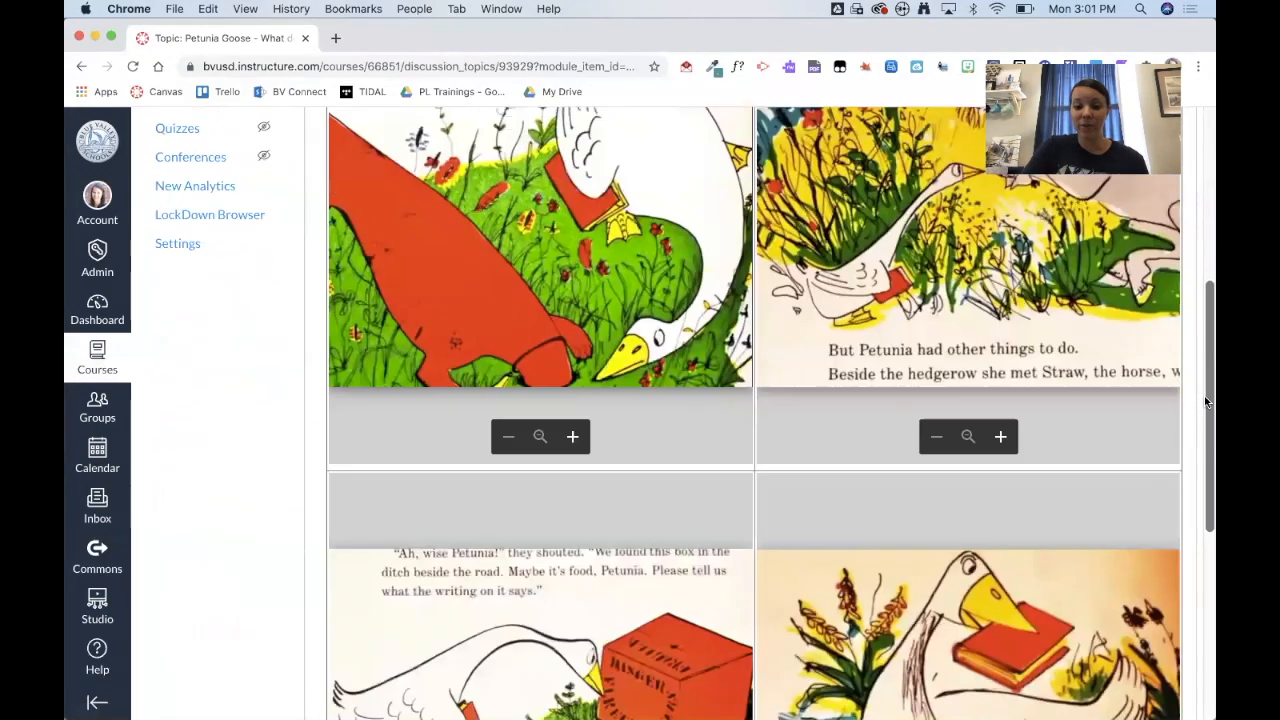
{"action": "scroll", "scroll_direction": "down", "scroll_amount": 3}
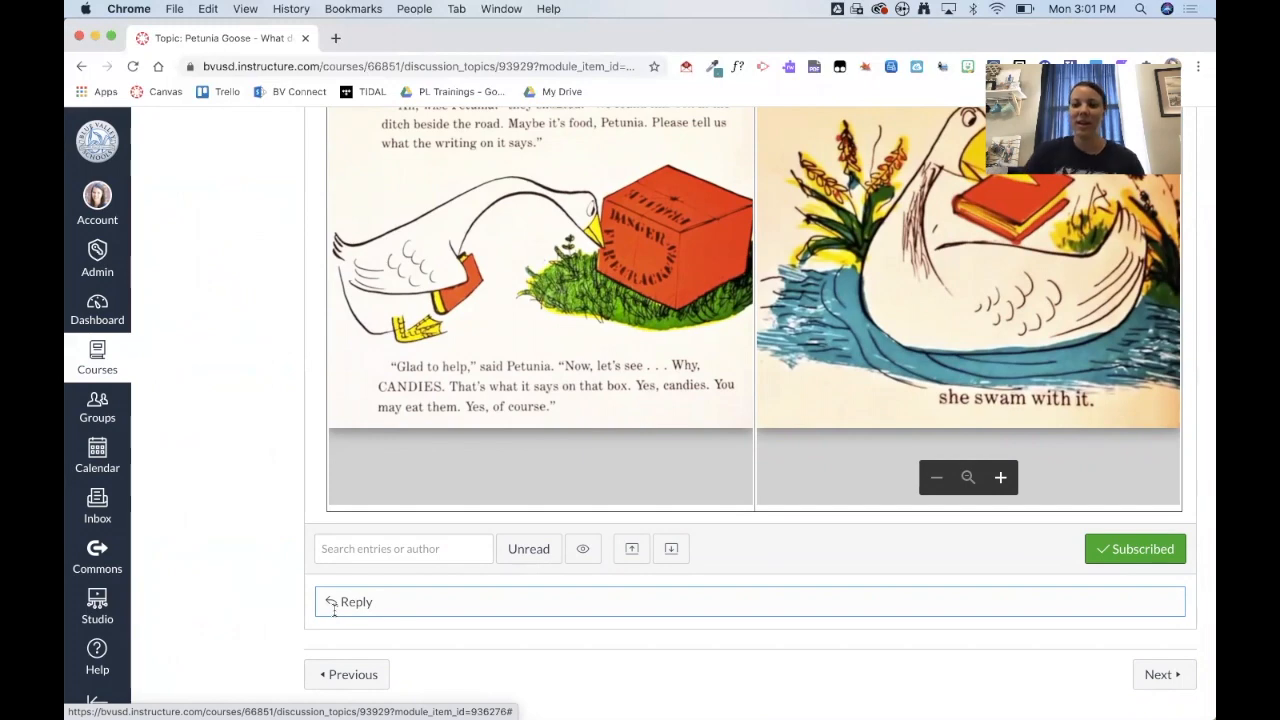
{"action": "left_click", "coordinate": [1160, 674]}
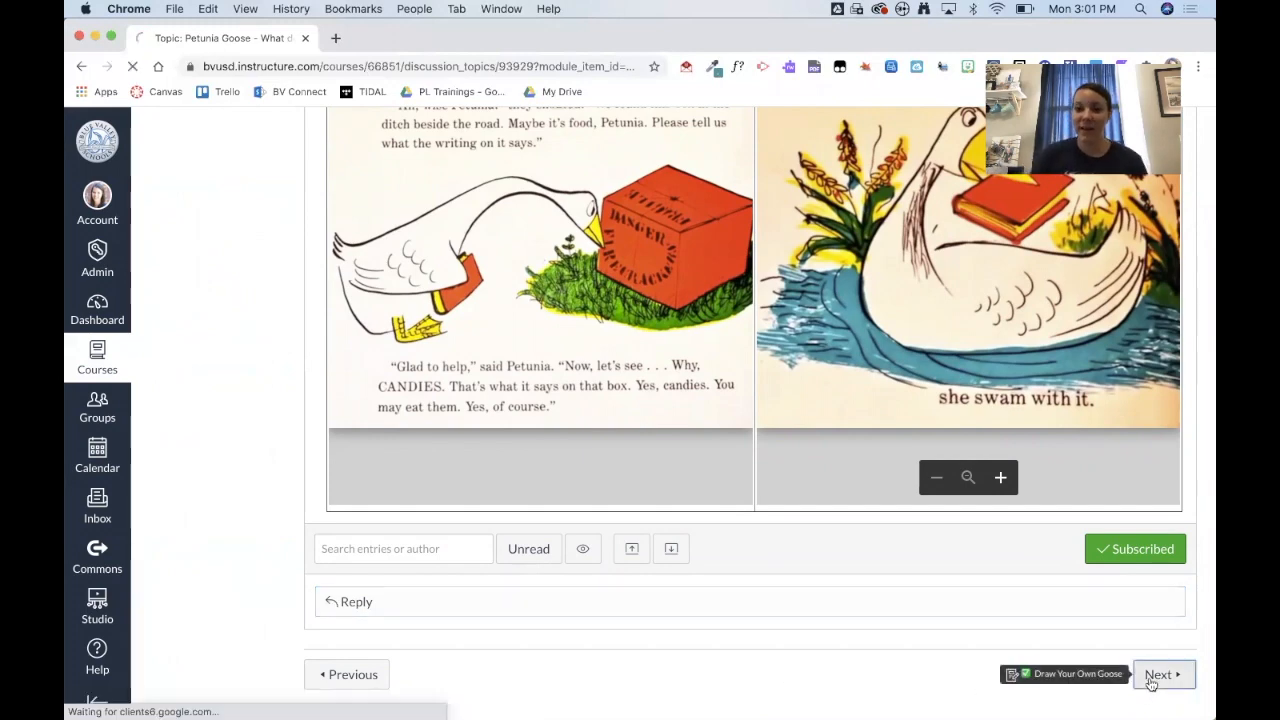
Open the Draw Your Own Goose assignment's Step-By-Step instructions in a Google Drive tab
{"action": "left_click", "coordinate": [1160, 674]}
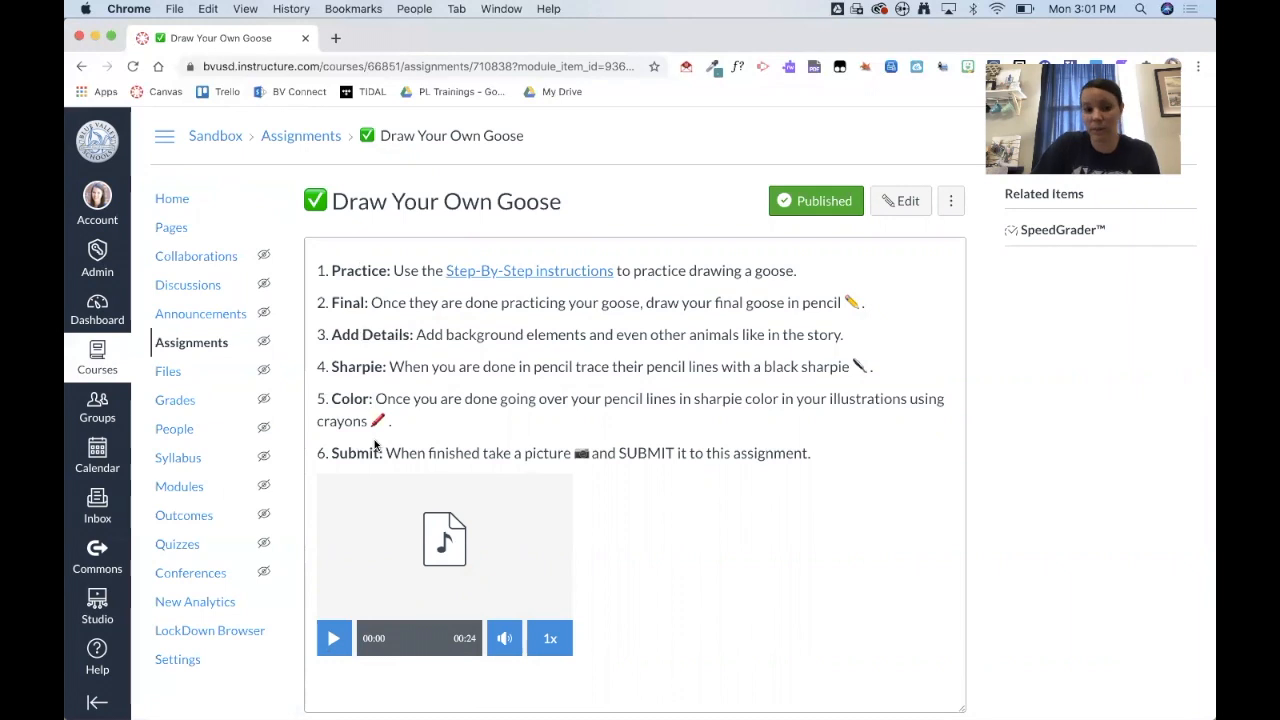
{"action": "mouse_move", "coordinate": [494, 276]}
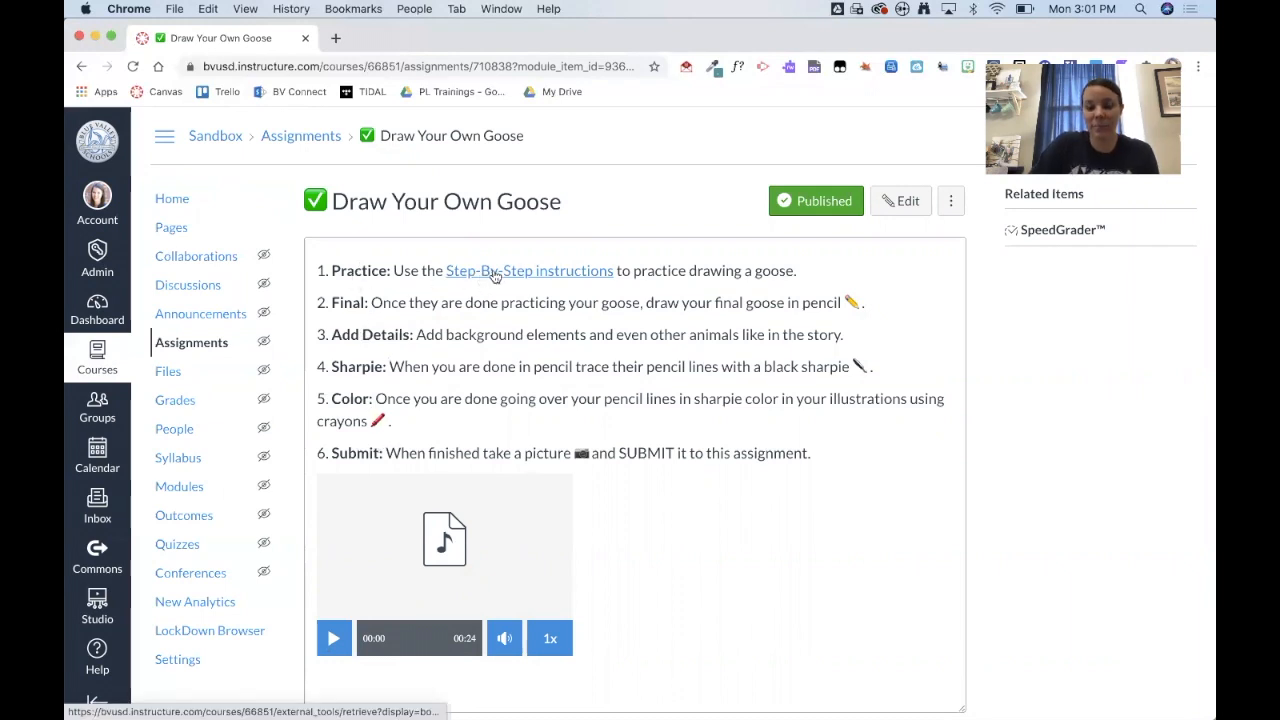
{"action": "left_click", "coordinate": [556, 272]}
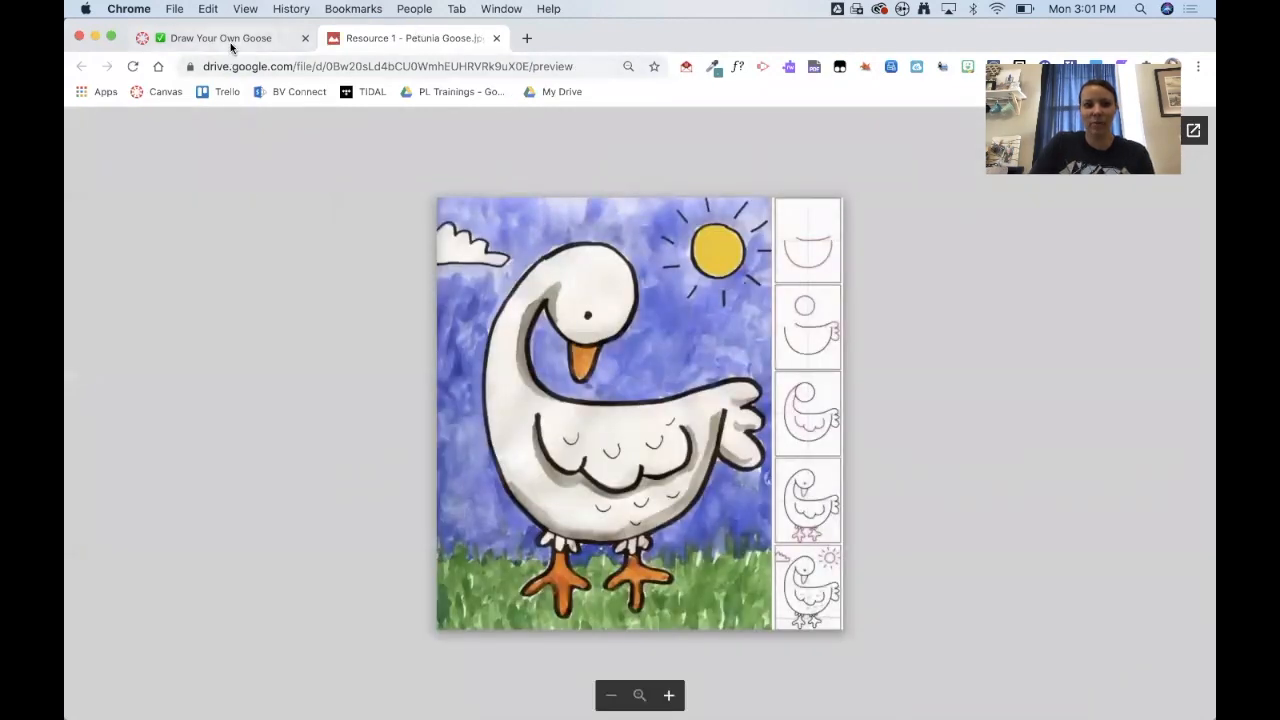
Switch back from the Google Drive guide to the Draw Your Own Goose assignment
{"action": "left_click", "coordinate": [220, 38]}
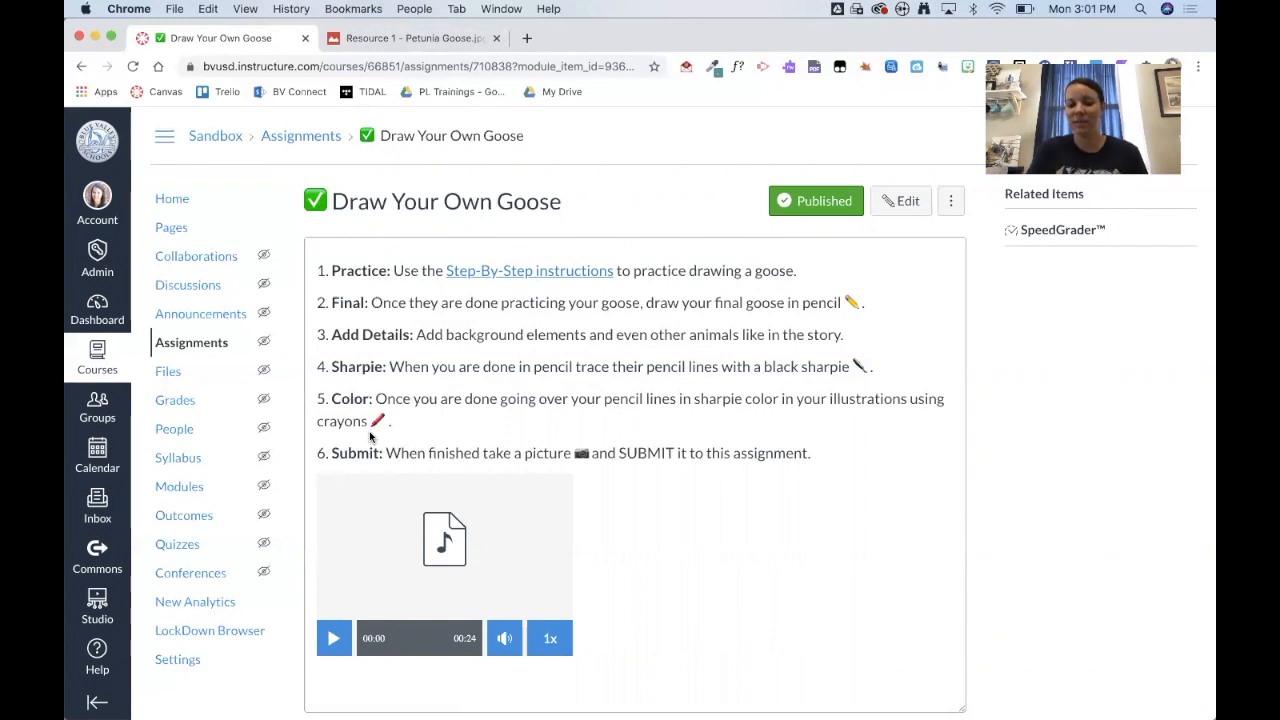
{"action": "mouse_move", "coordinate": [980, 616]}
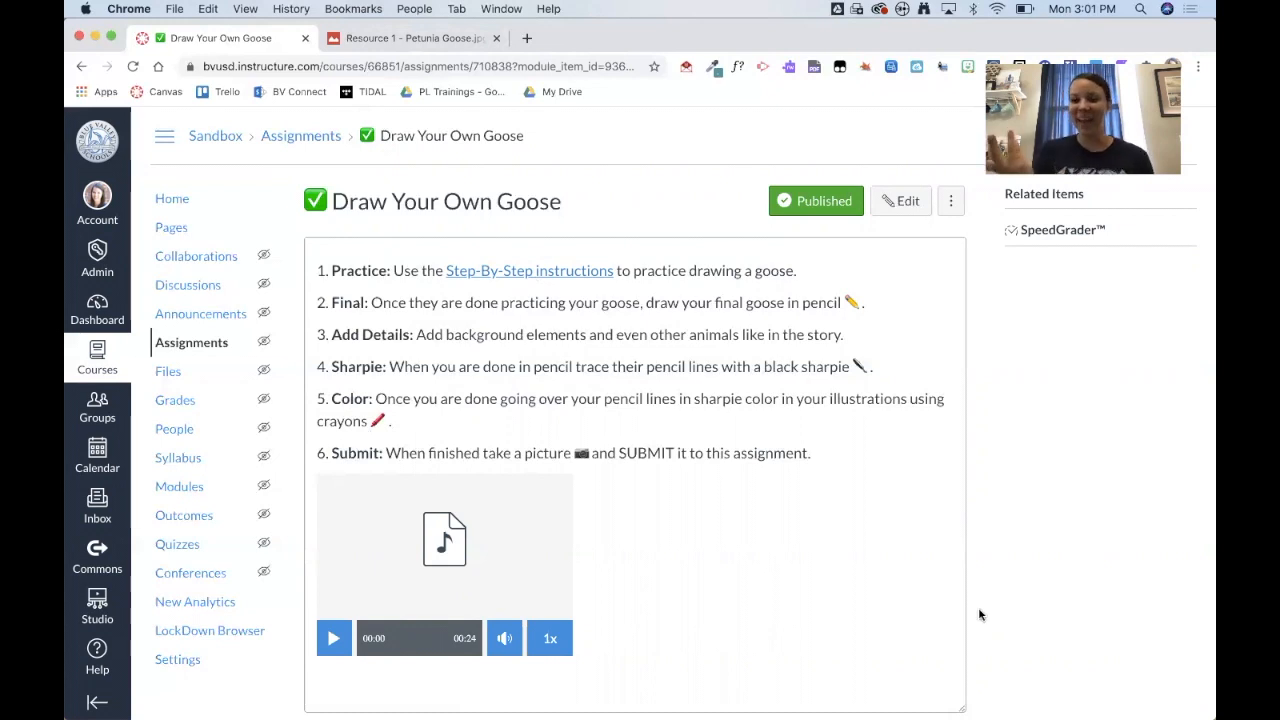
Scroll down the assignment toward the Grow Your Brain - More Books to Read page
{"action": "scroll", "scroll_direction": "down", "scroll_amount": 3}
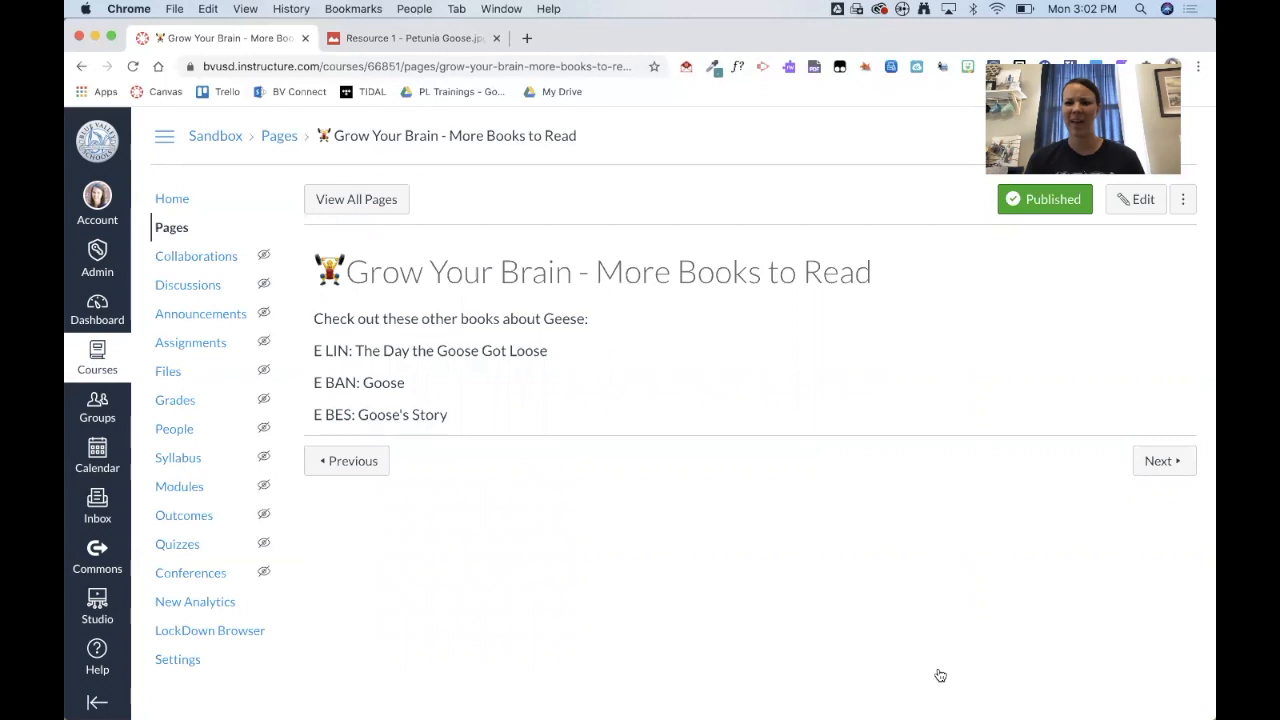
{"action": "mouse_move", "coordinate": [548, 434]}
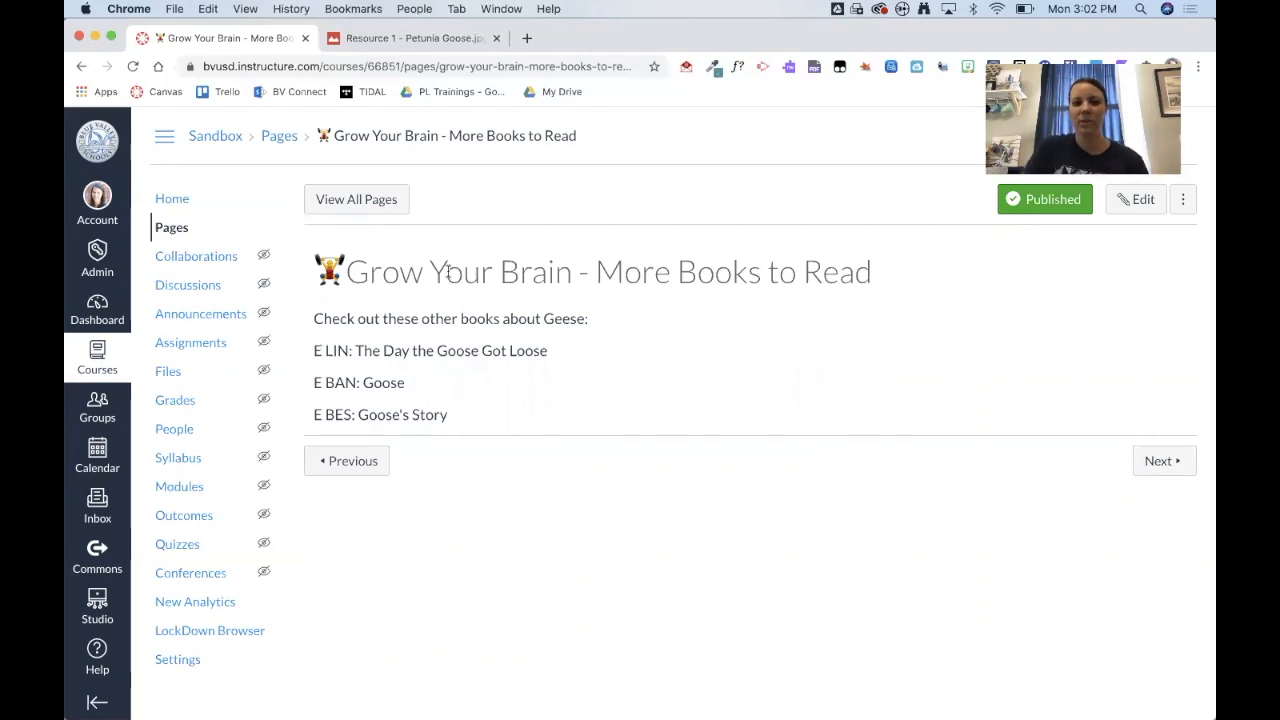
{"action": "mouse_move", "coordinate": [500, 404]}
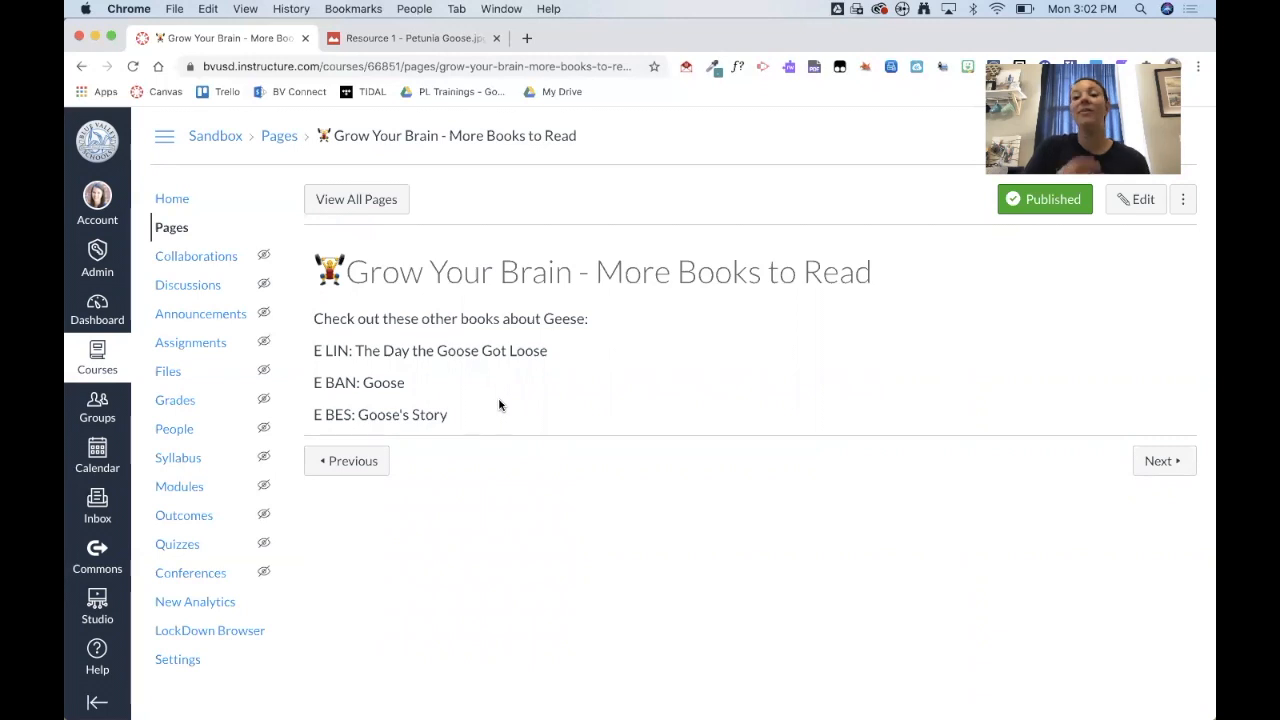
{"action": "mouse_move", "coordinate": [1160, 464]}
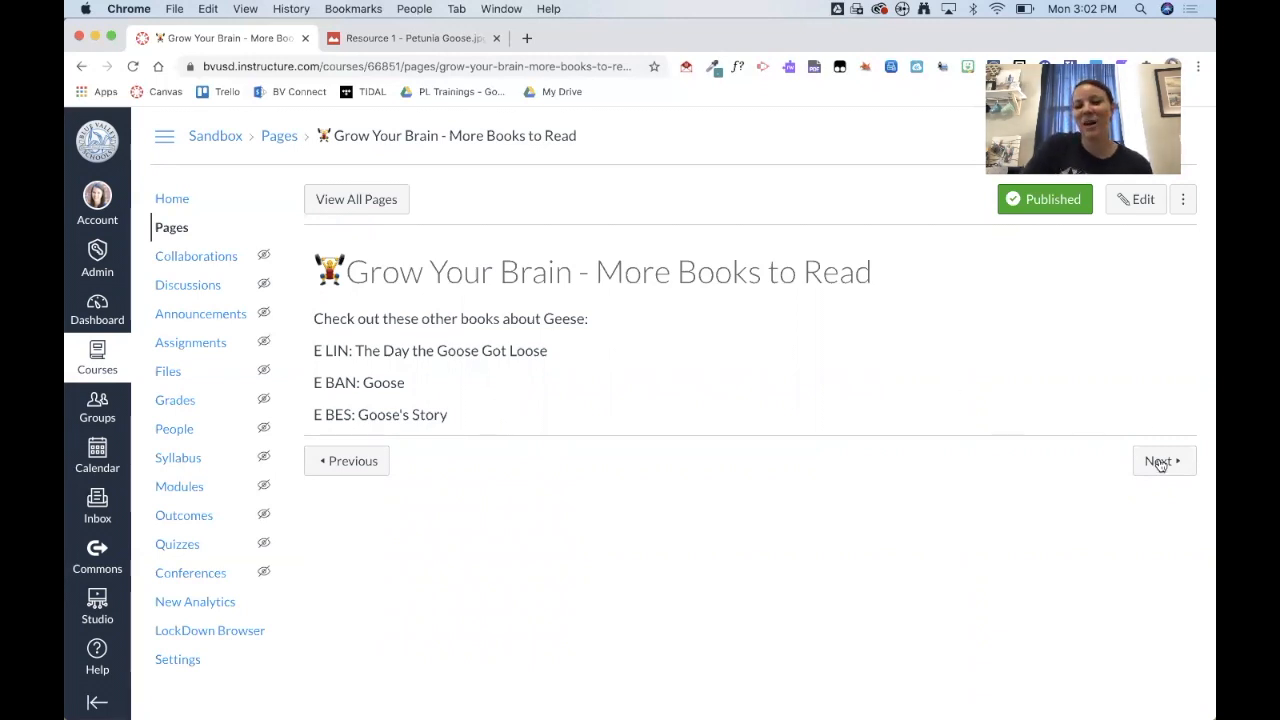
Advance to the module's final Stop page, then head to the course Modules list
{"action": "left_click", "coordinate": [1162, 460]}
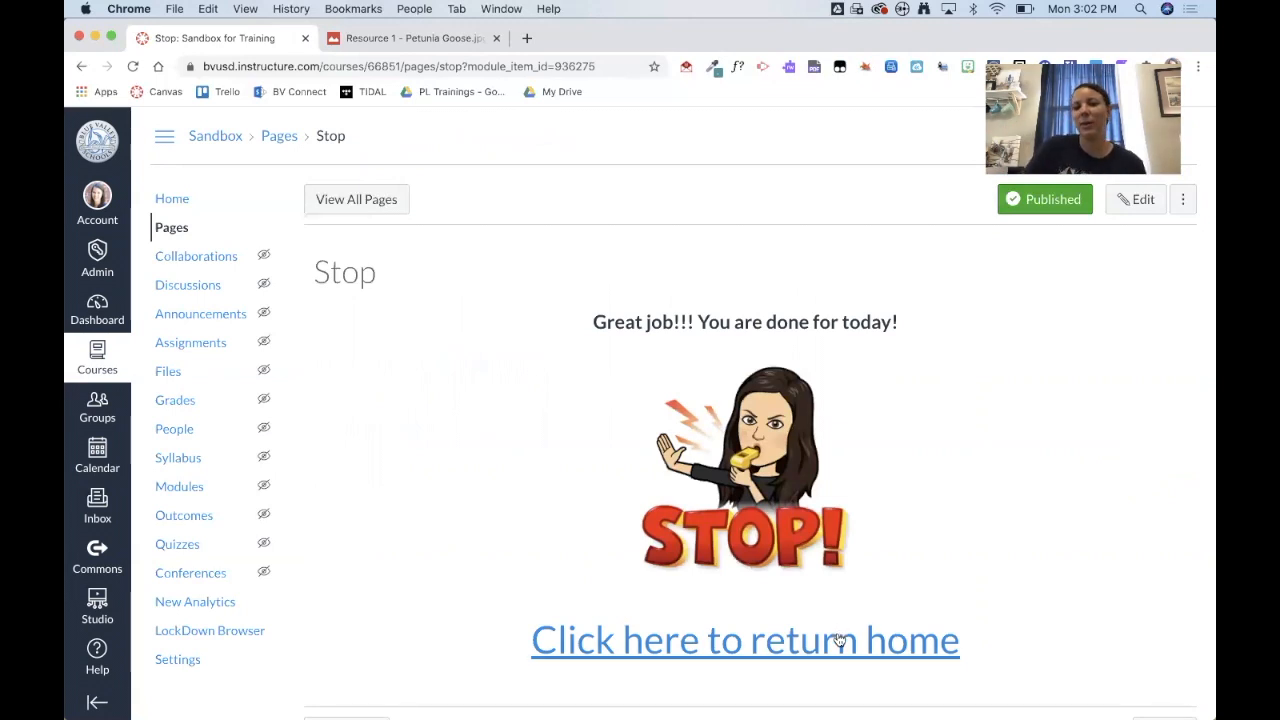
{"action": "mouse_move", "coordinate": [1032, 504]}
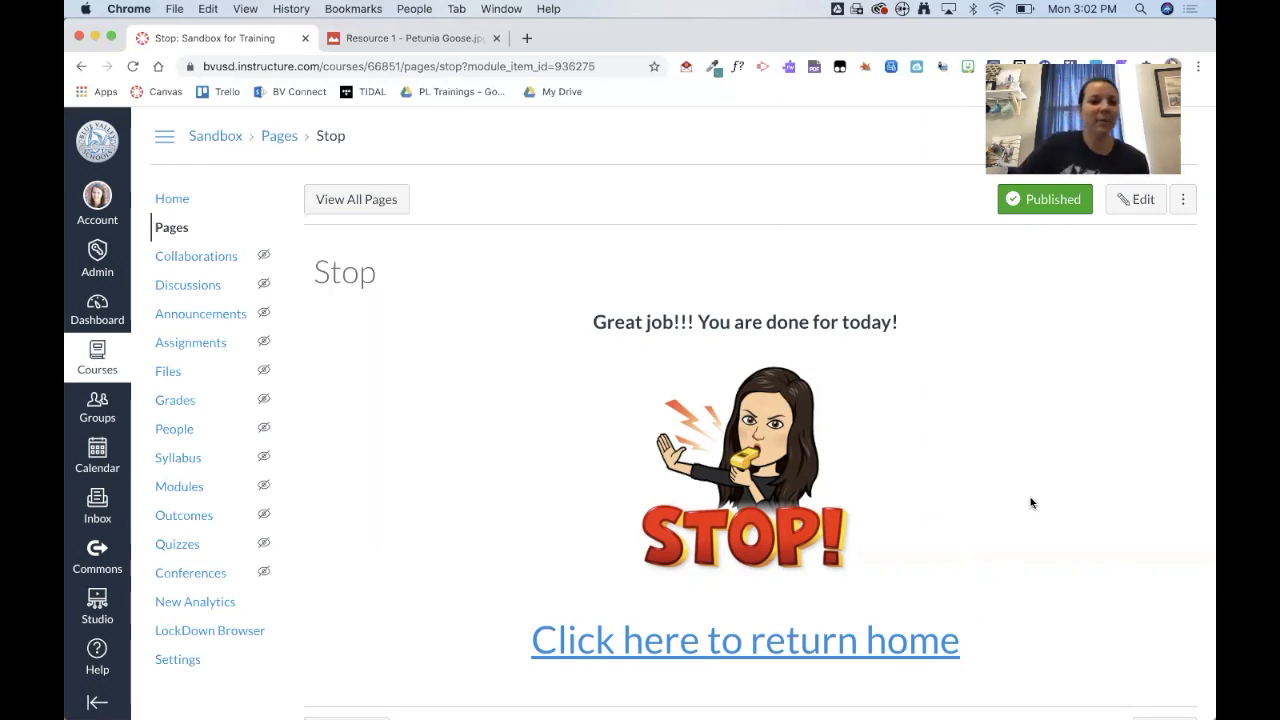
{"action": "left_click", "coordinate": [180, 486]}
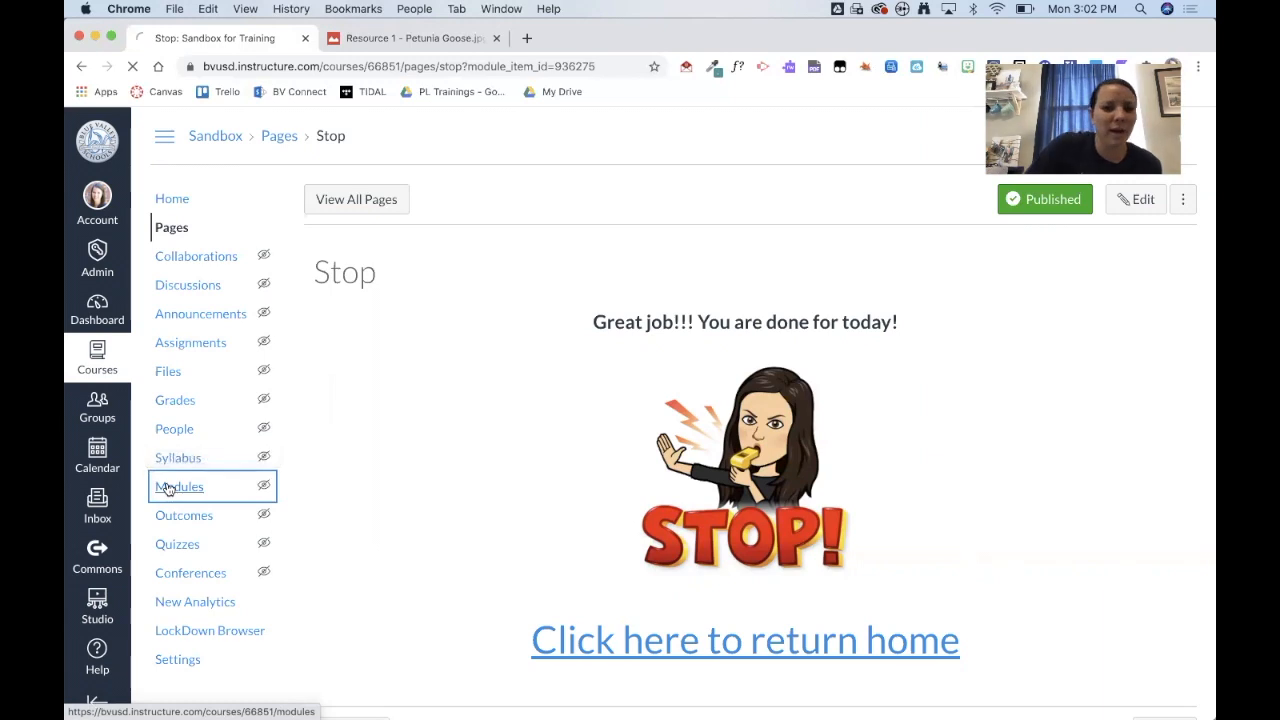
Review the Petunia Goose module's nine items and open its Stop item
{"action": "left_click", "coordinate": [180, 486]}
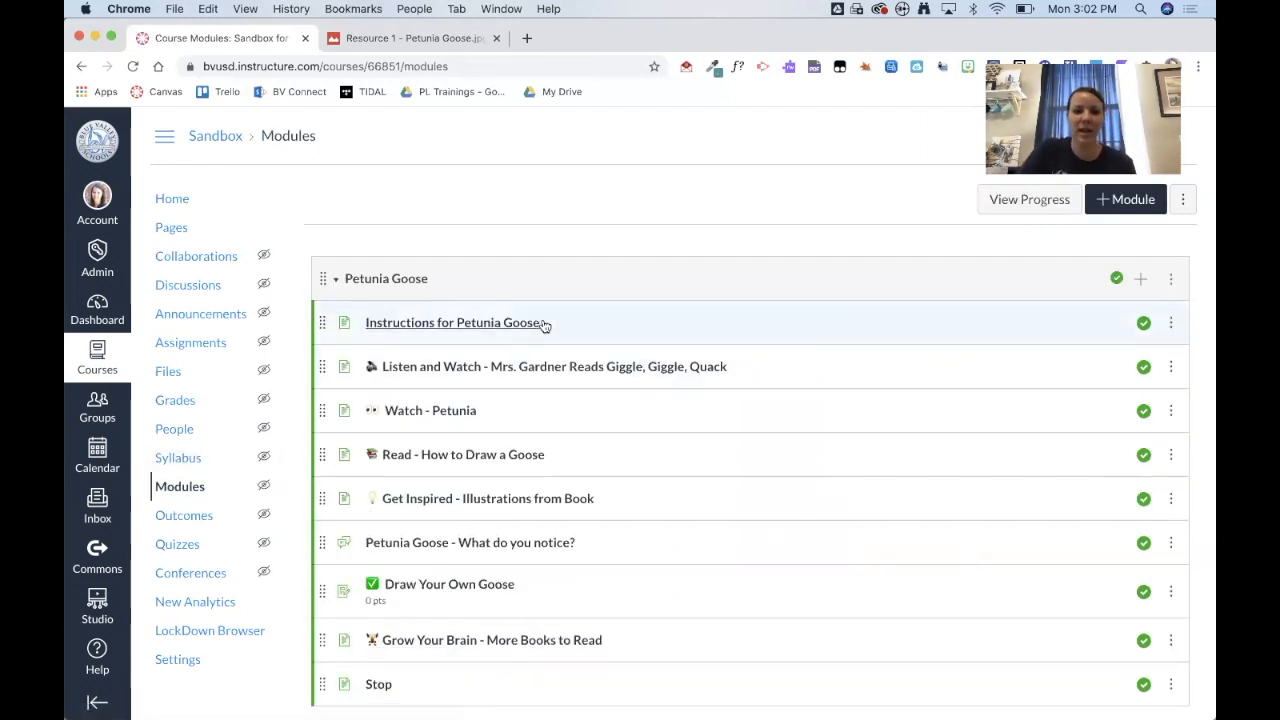
{"action": "scroll", "scroll_direction": "down", "scroll_amount": 3}
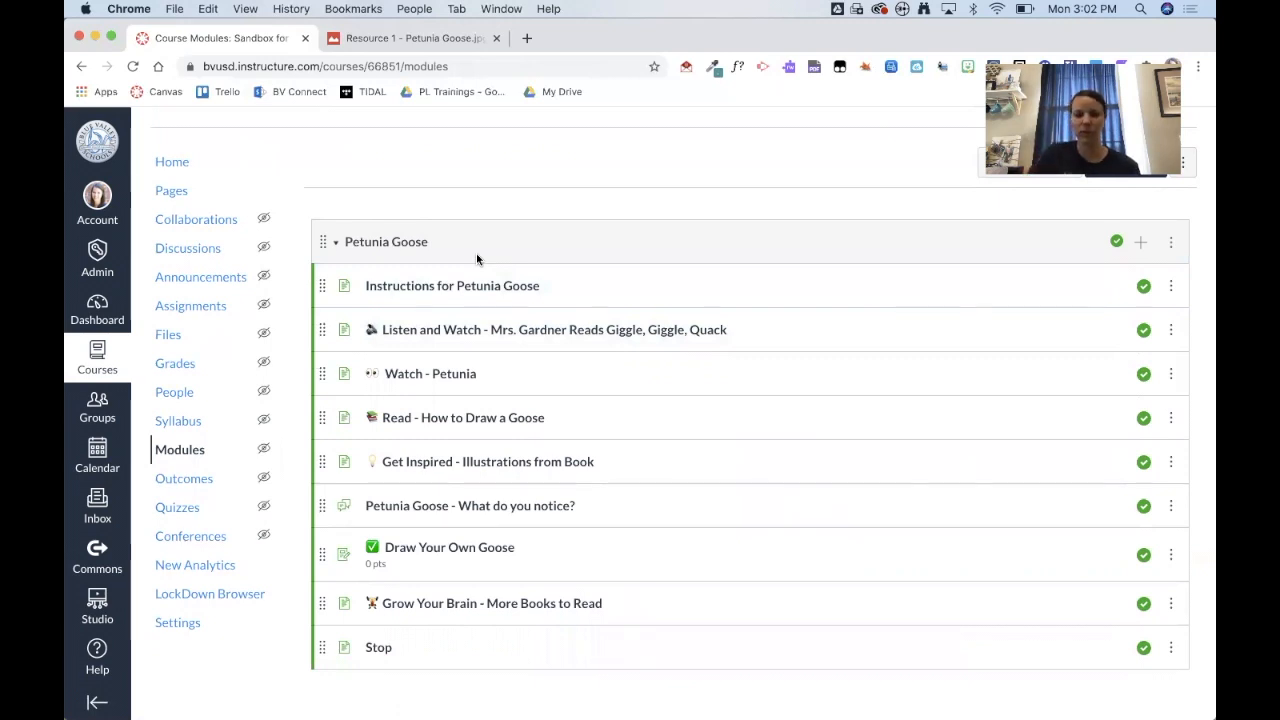
{"action": "mouse_move", "coordinate": [452, 284]}
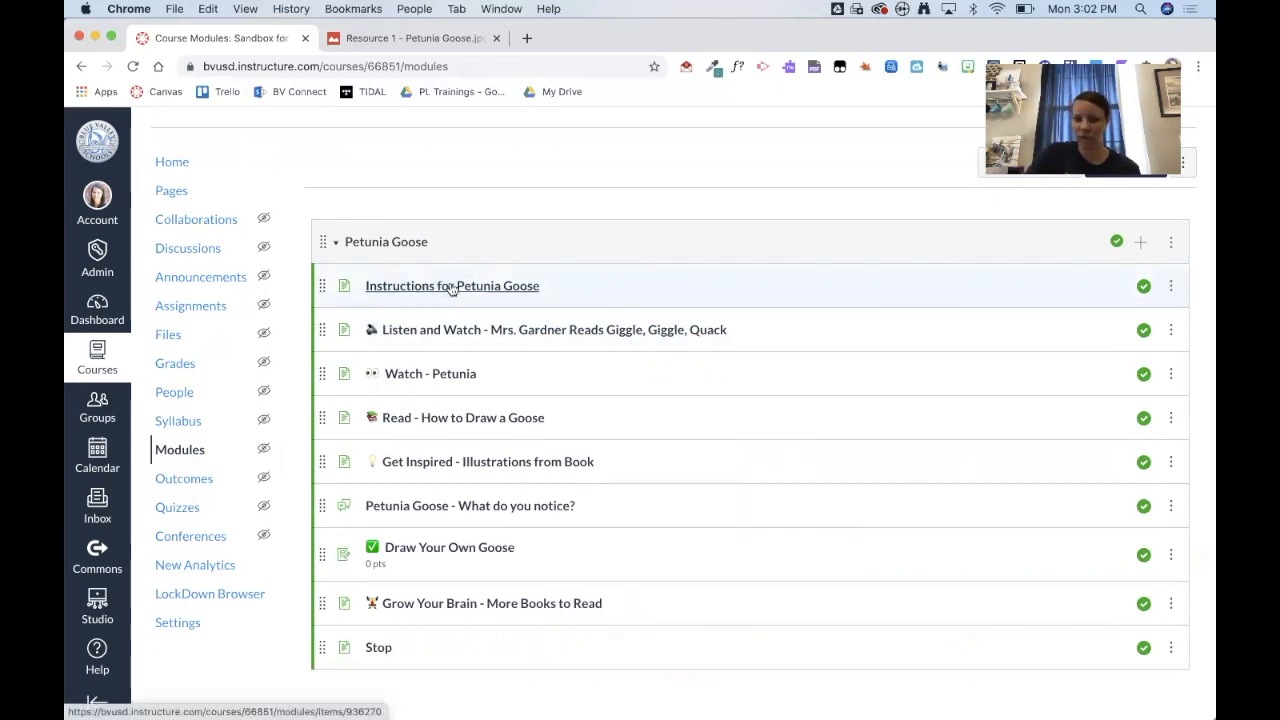
{"action": "mouse_move", "coordinate": [476, 328]}
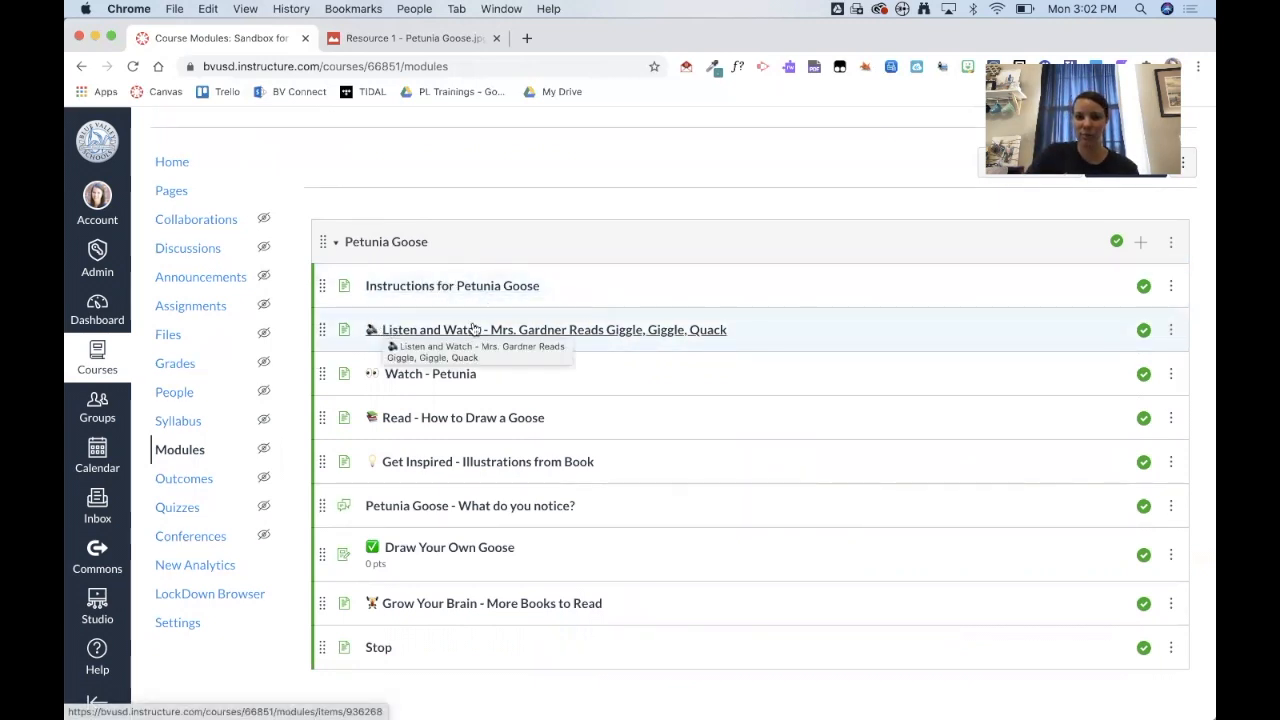
{"action": "mouse_move", "coordinate": [452, 380]}
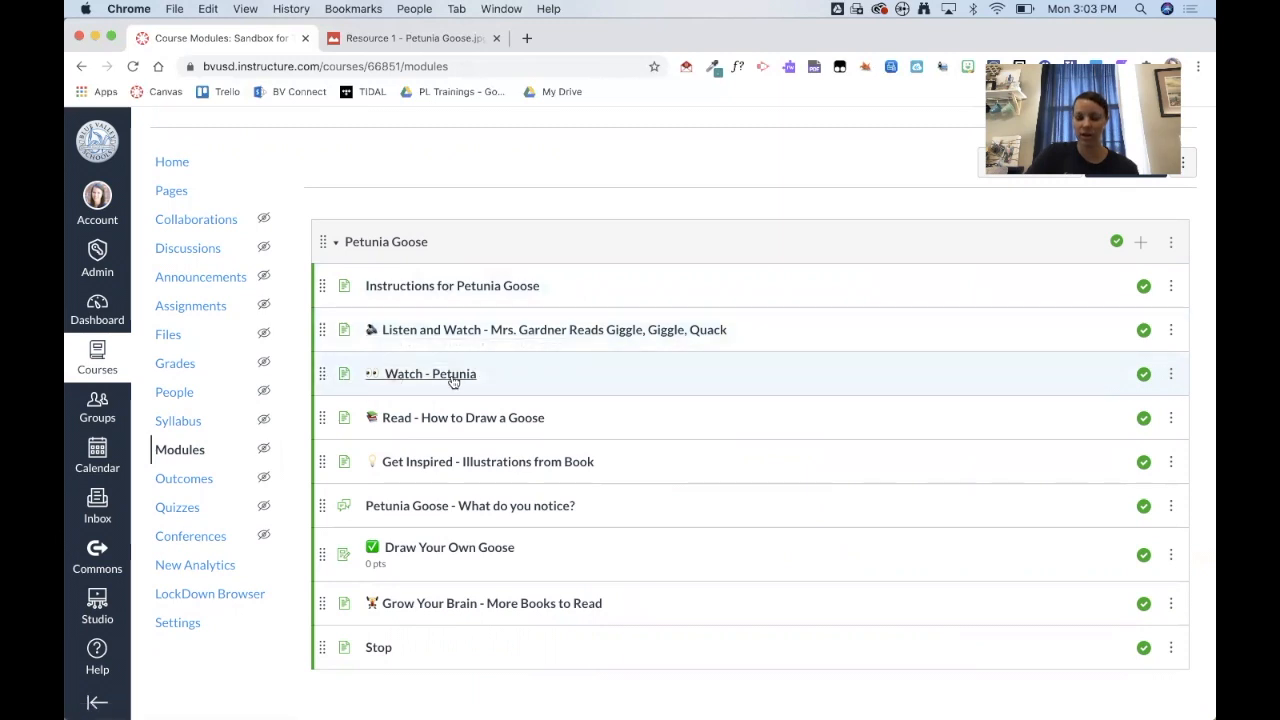
{"action": "mouse_move", "coordinate": [394, 430]}
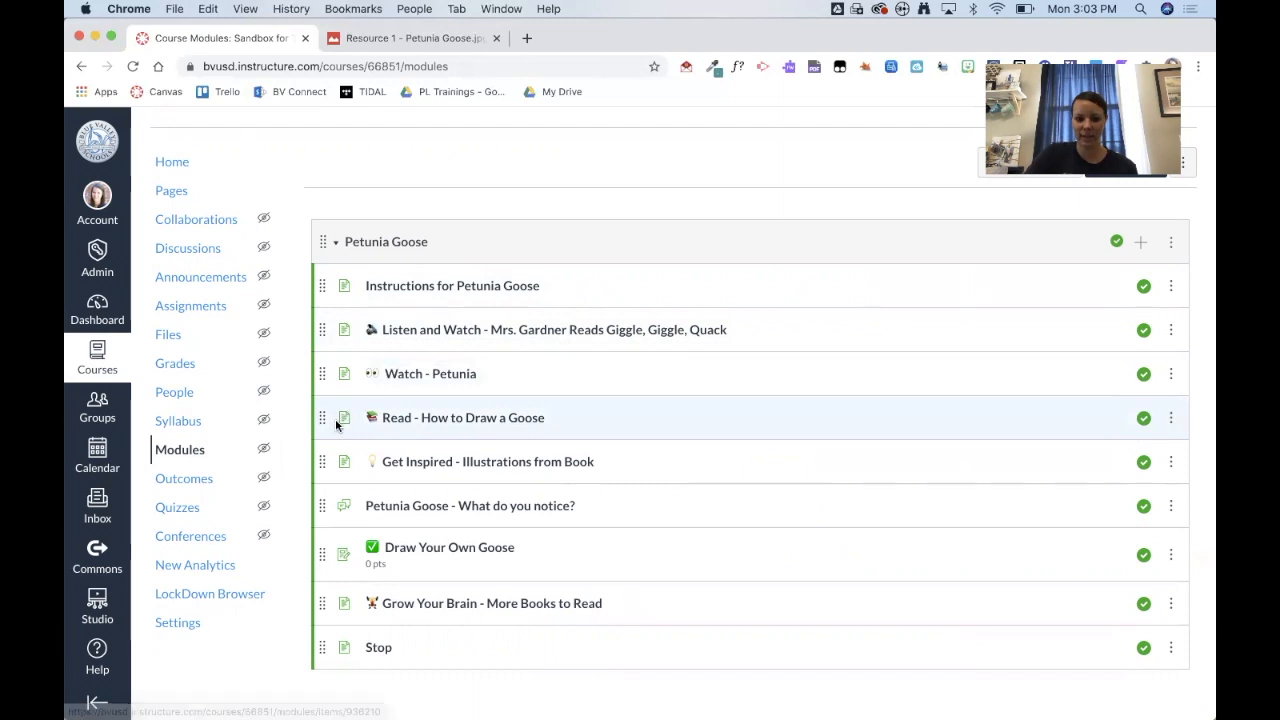
{"action": "mouse_move", "coordinate": [550, 460]}
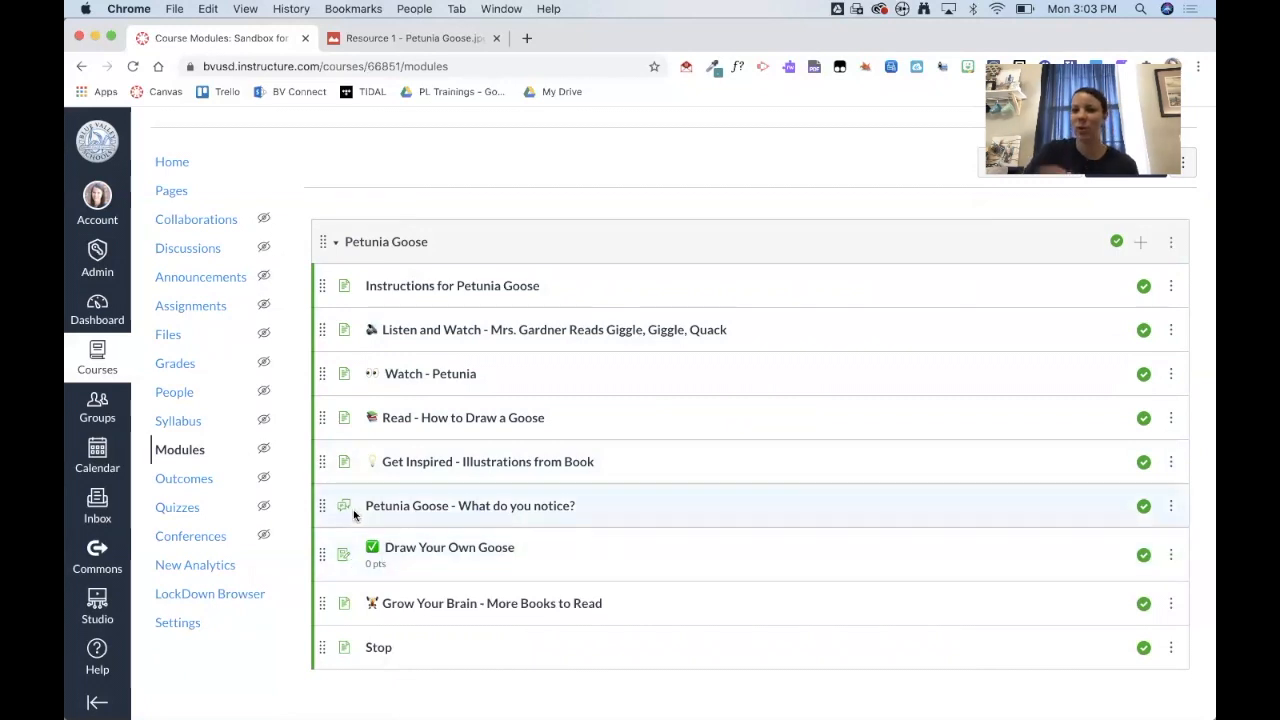
{"action": "mouse_move", "coordinate": [344, 504]}
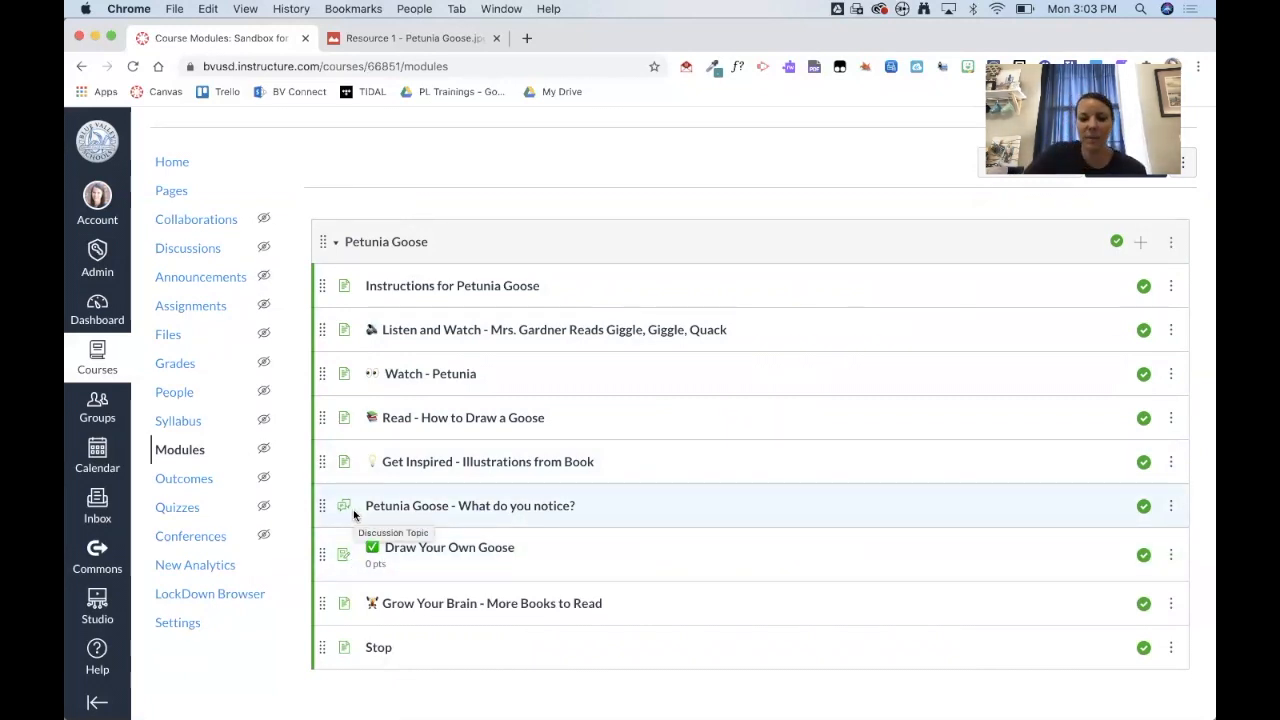
{"action": "mouse_move", "coordinate": [378, 648]}
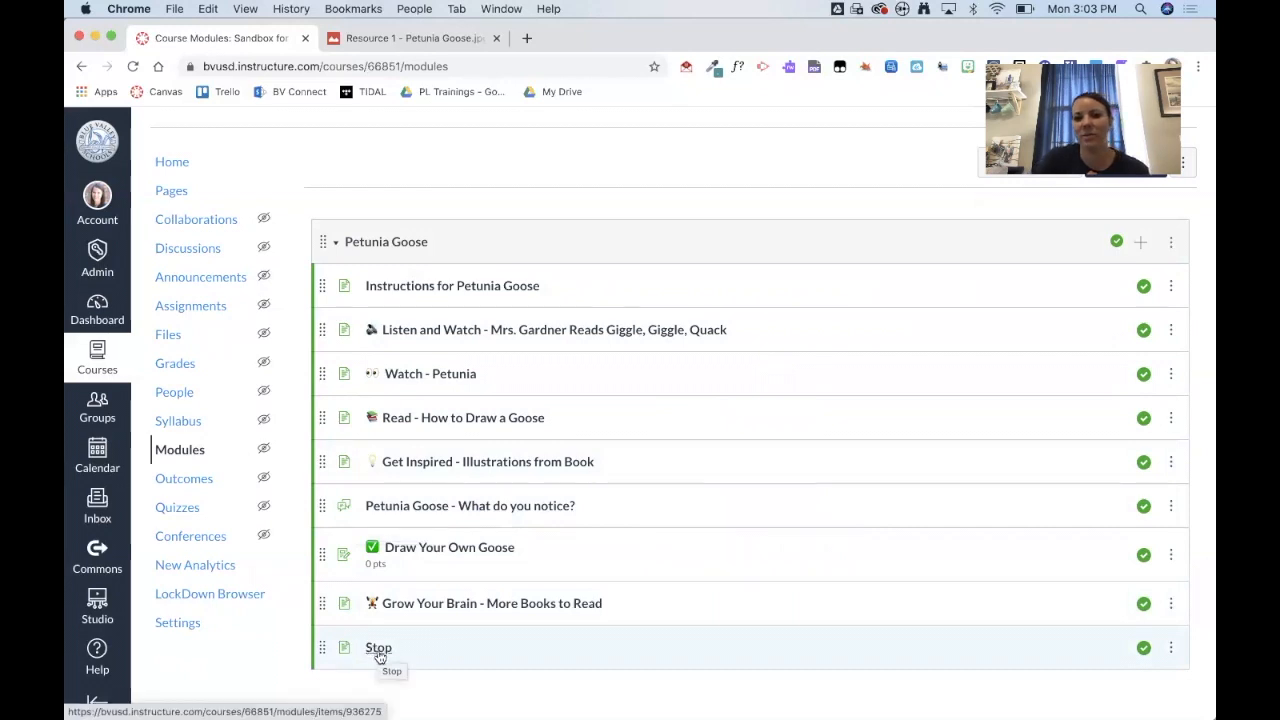
{"action": "left_click", "coordinate": [378, 648]}
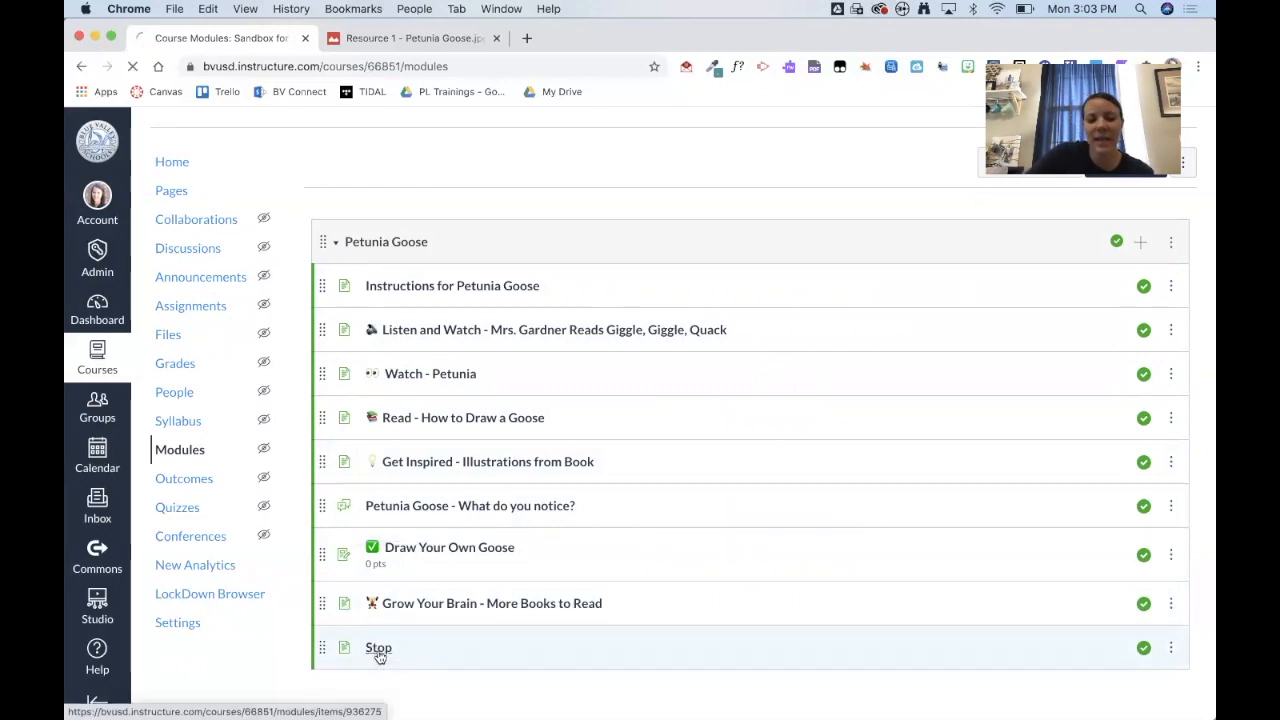
Continue past Stop to the Week 1 page, then return to the Sandbox for Training home page
{"action": "left_click", "coordinate": [378, 648]}
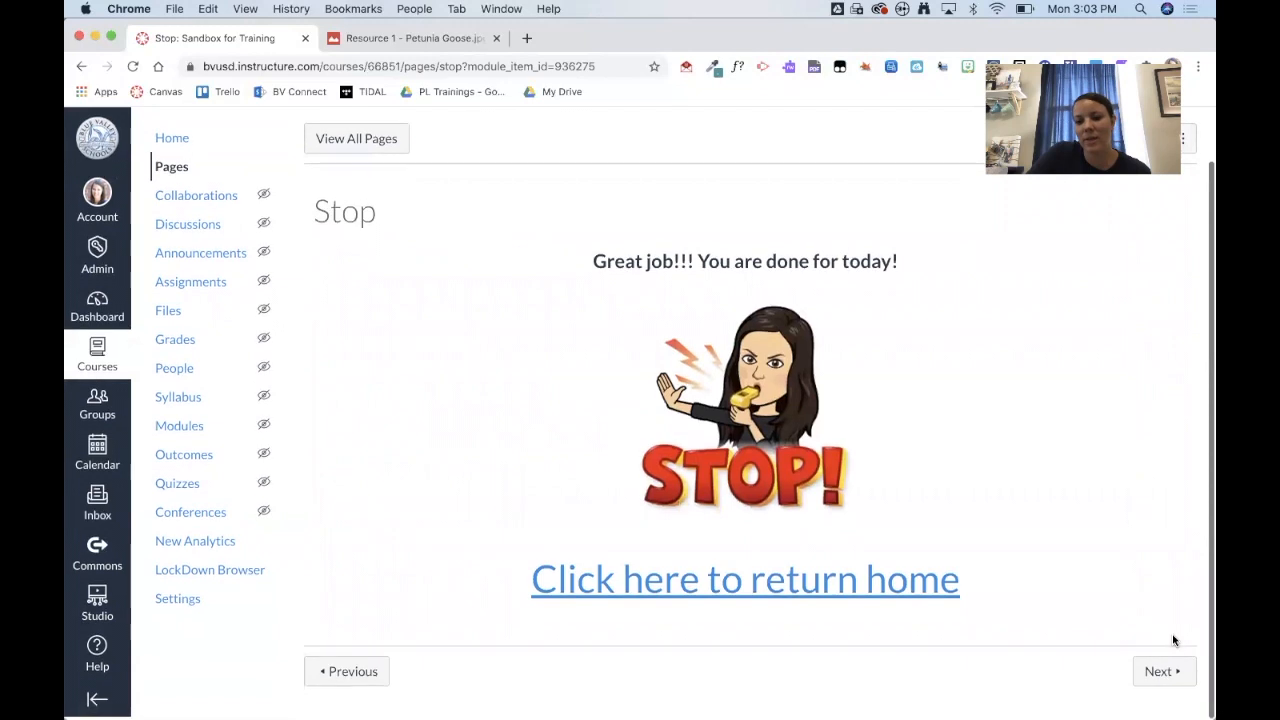
{"action": "left_click", "coordinate": [744, 578]}
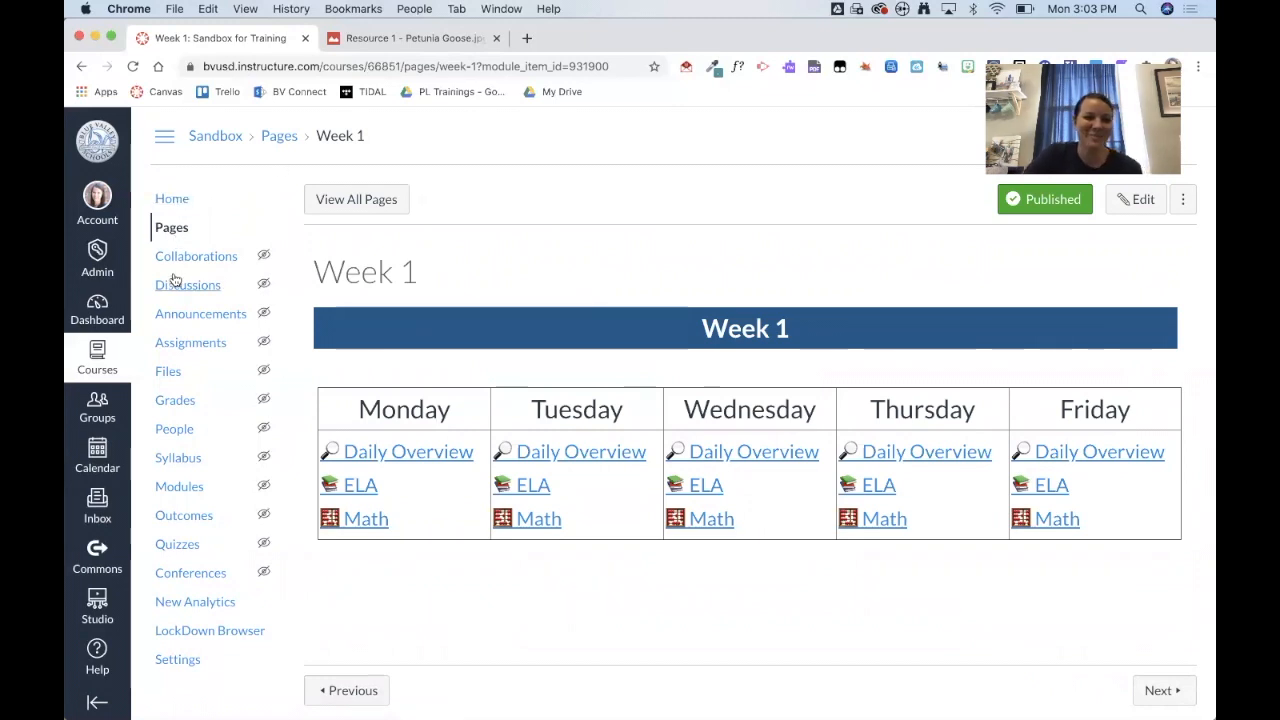
{"action": "mouse_move", "coordinate": [172, 228]}
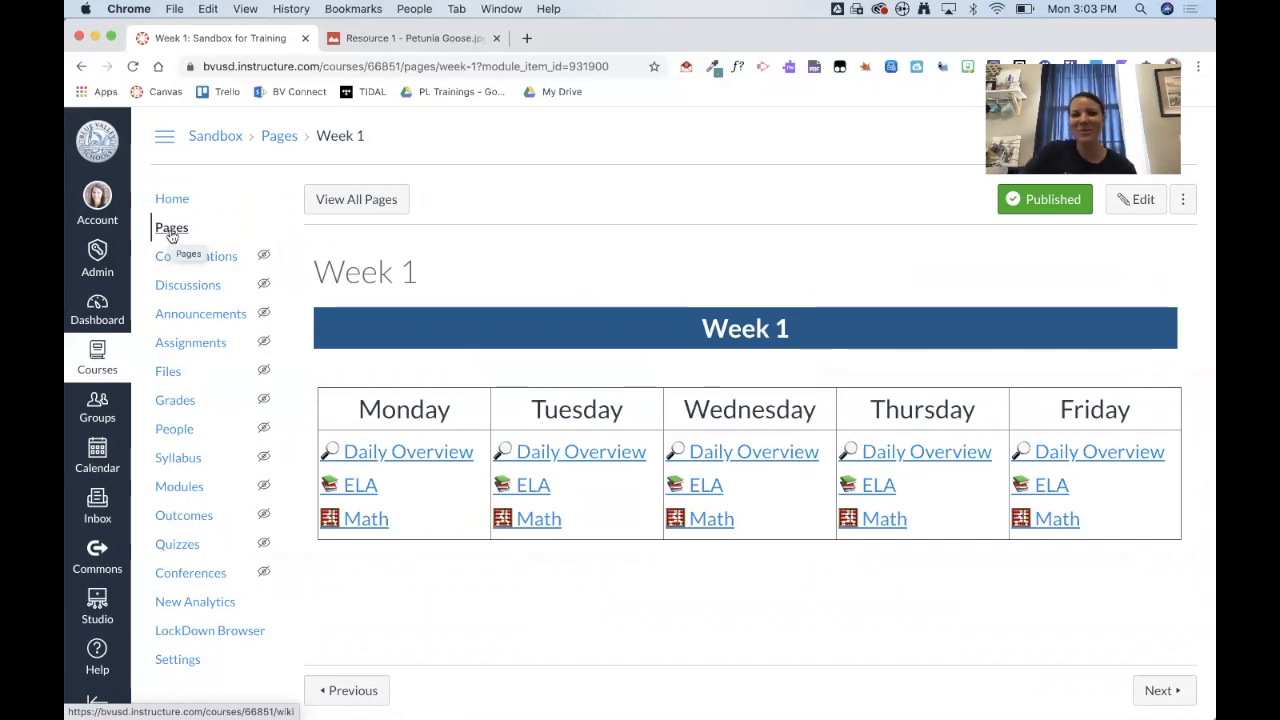
{"action": "left_click", "coordinate": [172, 198]}
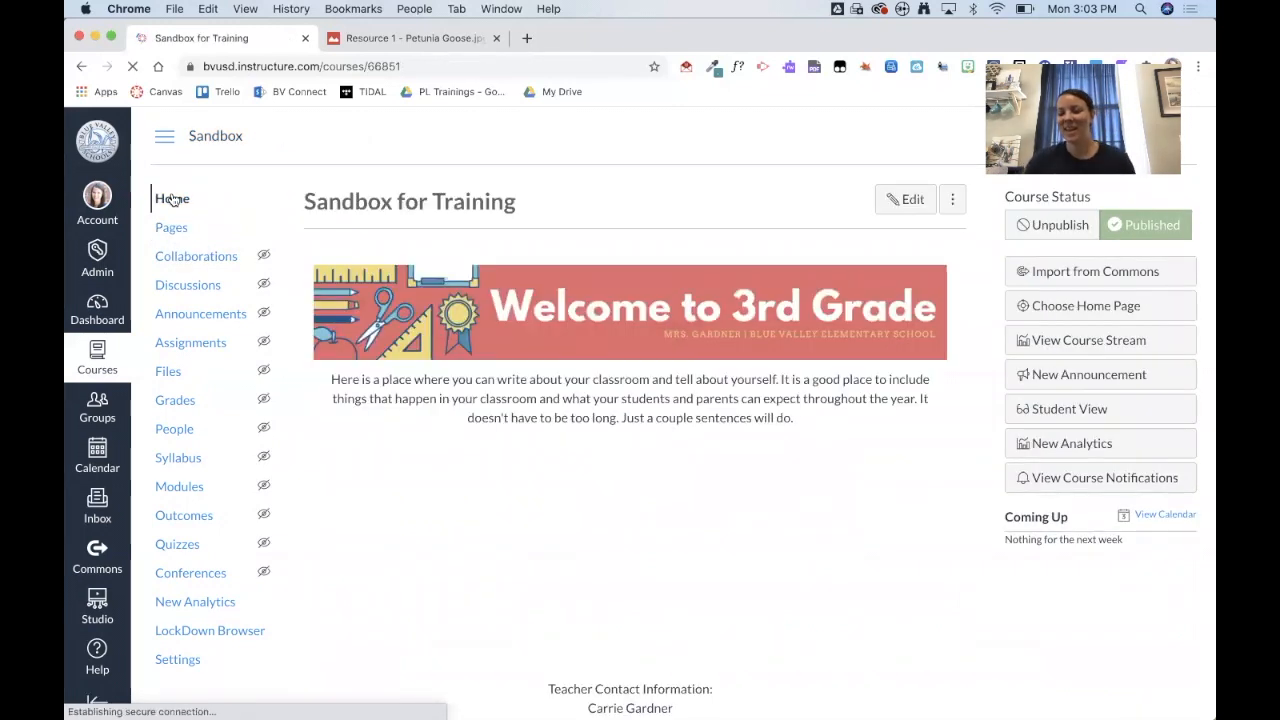